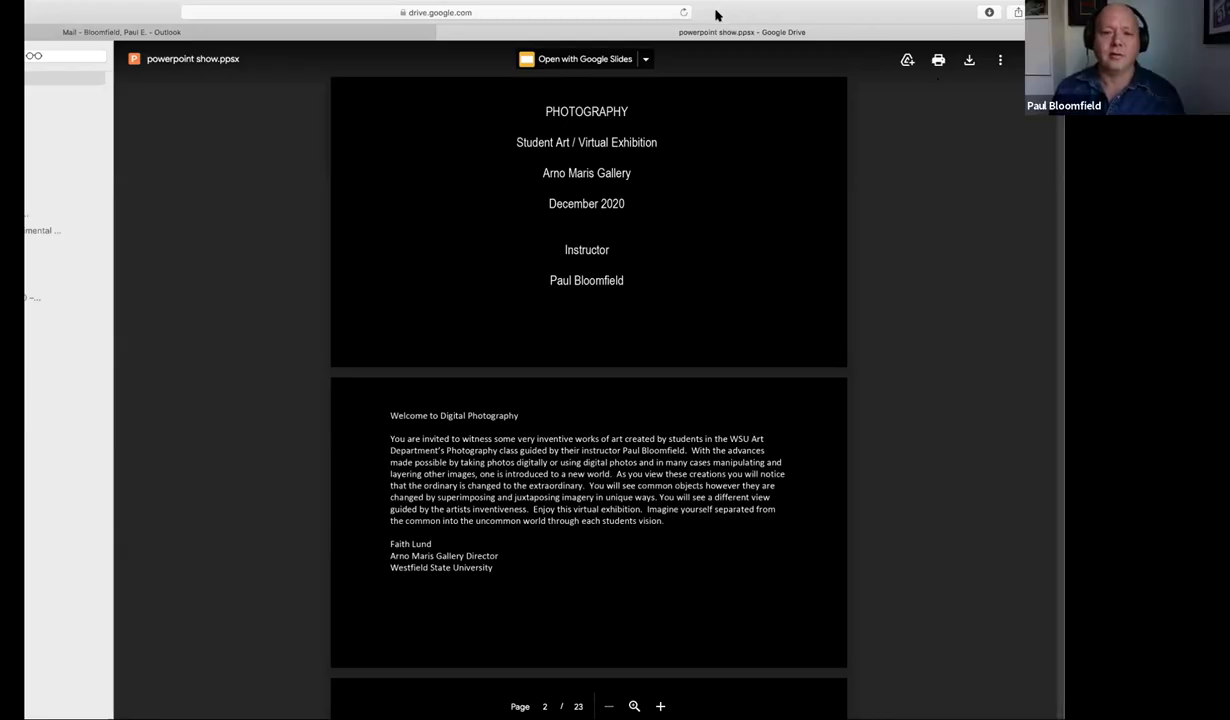
mouse_move(720, 14)
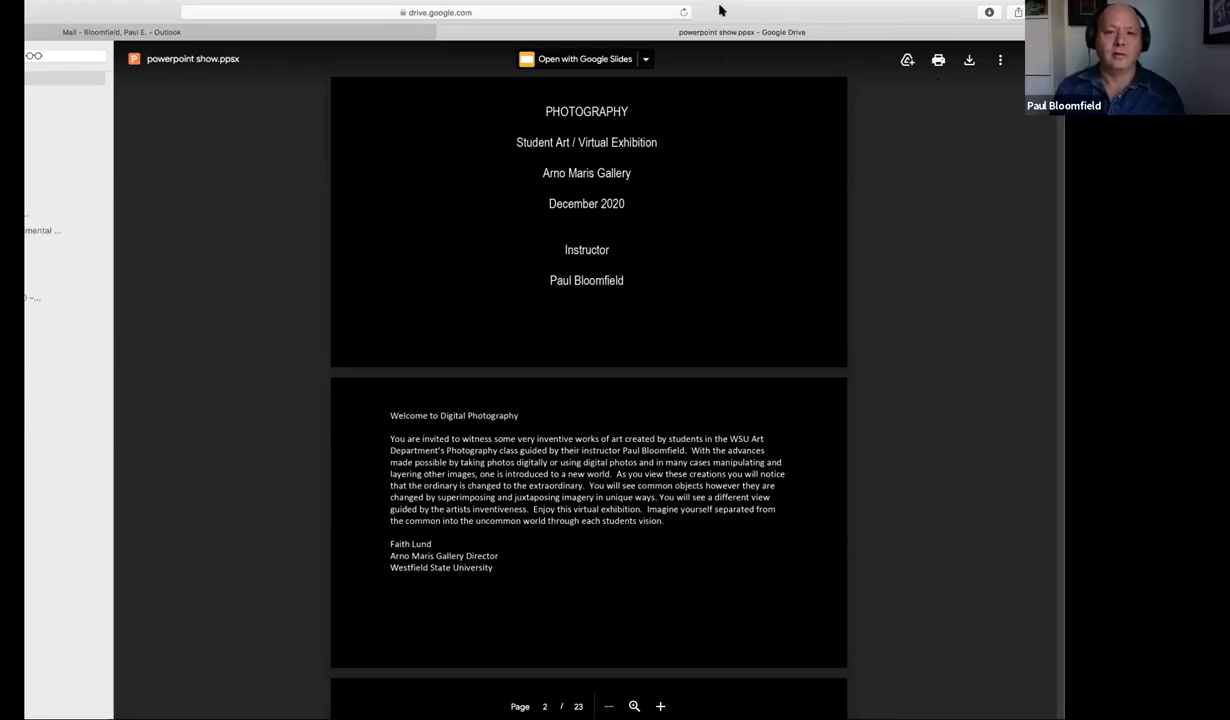
mouse_move(964, 14)
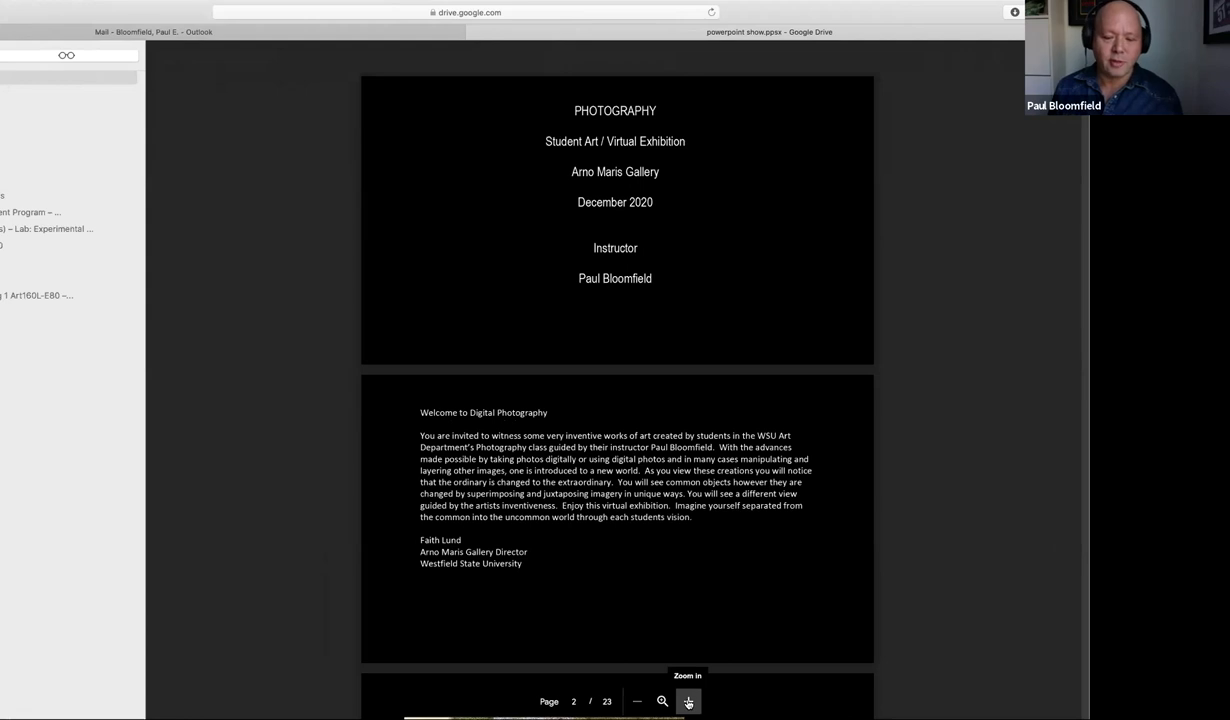
- Zoom the presentation preview in and reveal the welcome page's opening lines below the title slide
left_click(687, 700)
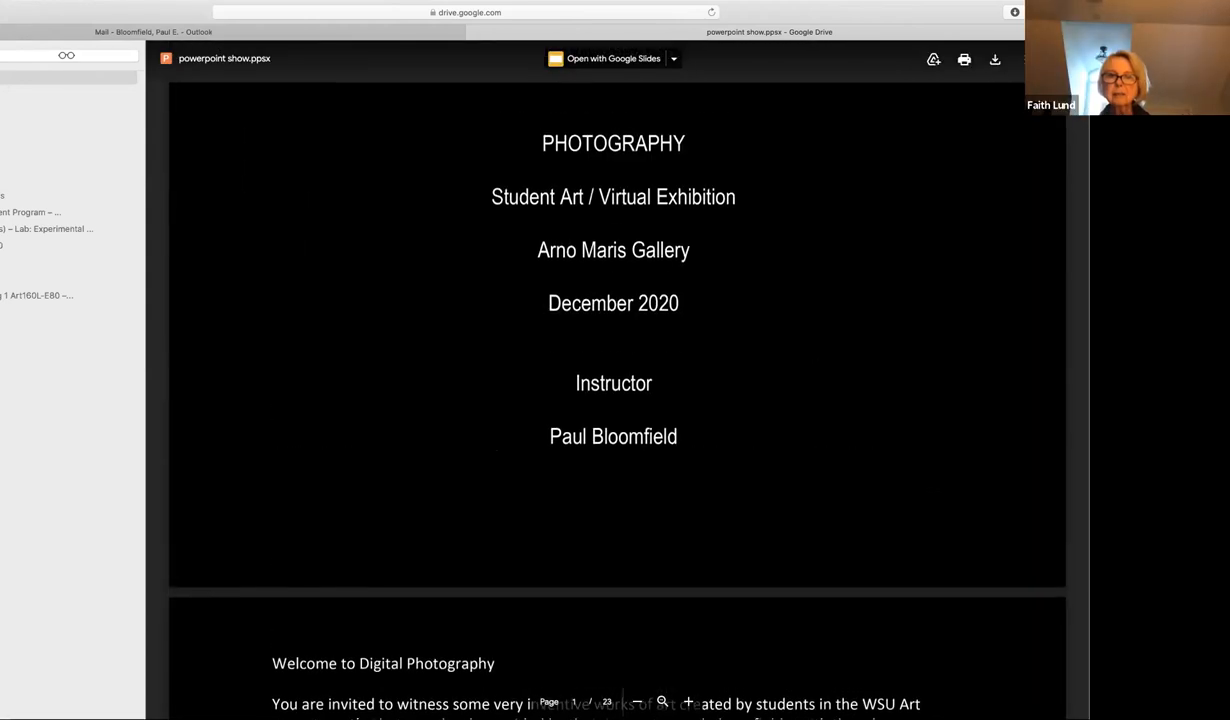
scroll("down", 3)
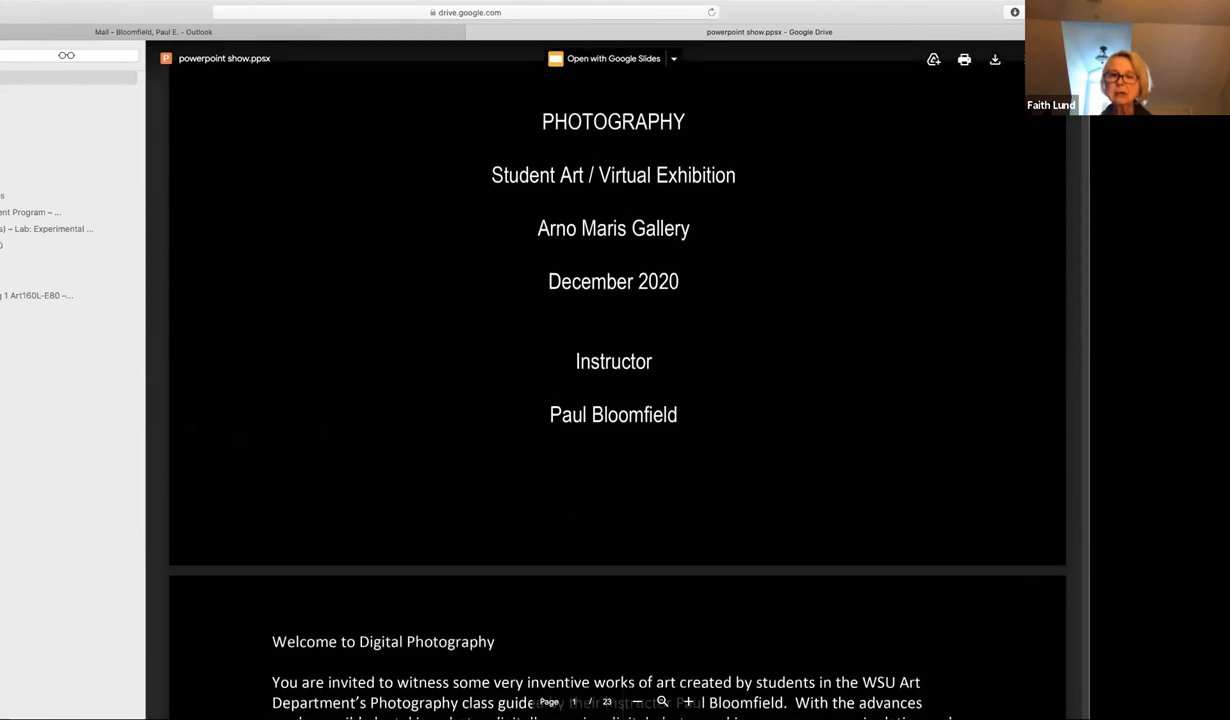
mouse_move(604, 12)
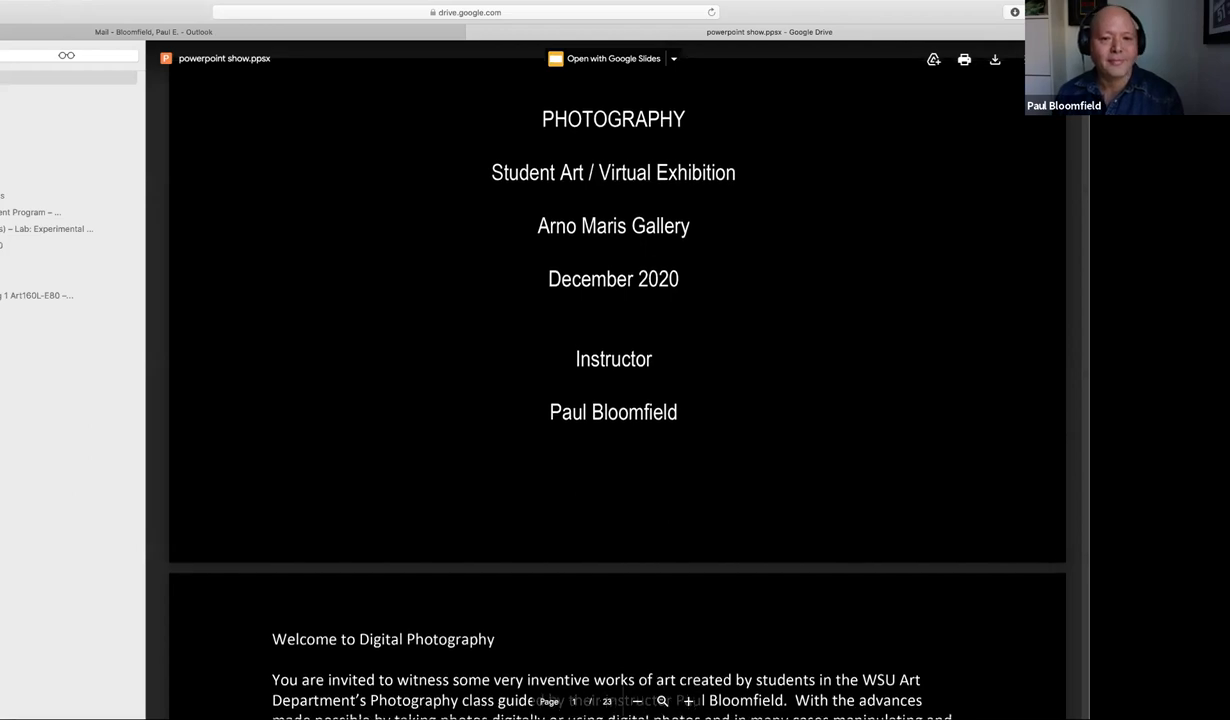
- Scroll past the welcome page to slide 3, the groceries-stuffed air conditioner photograph
scroll("down", 3)
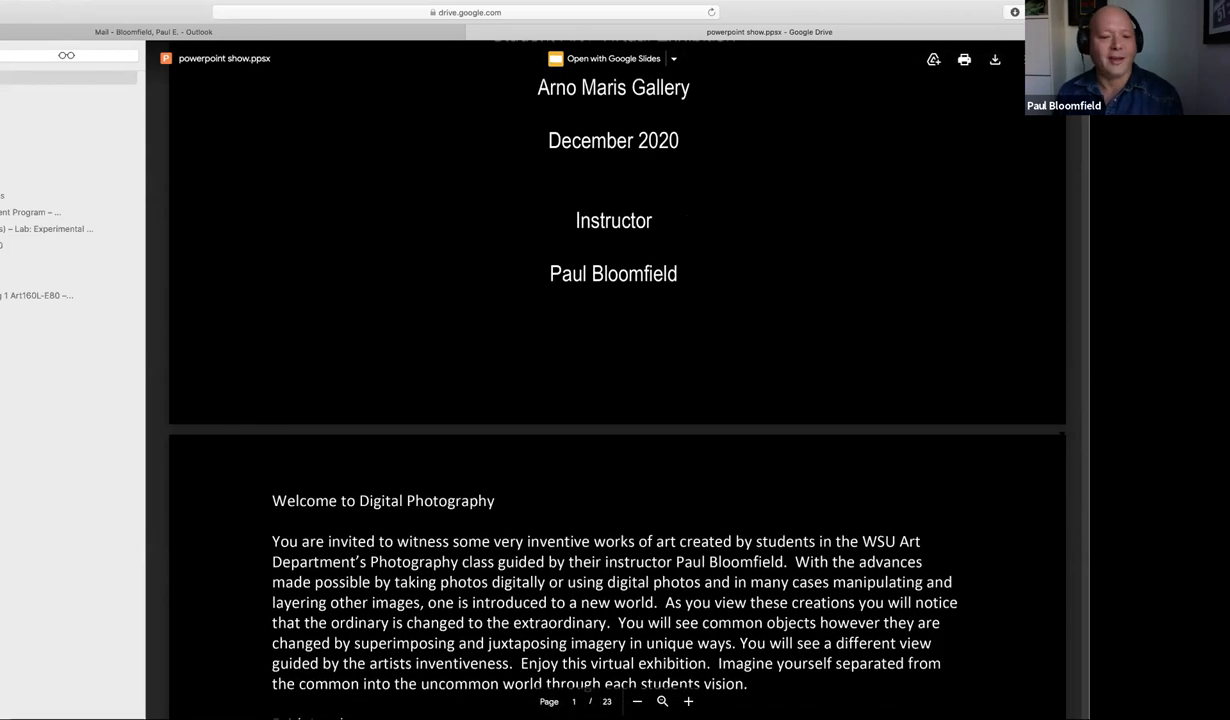
scroll("down", 3)
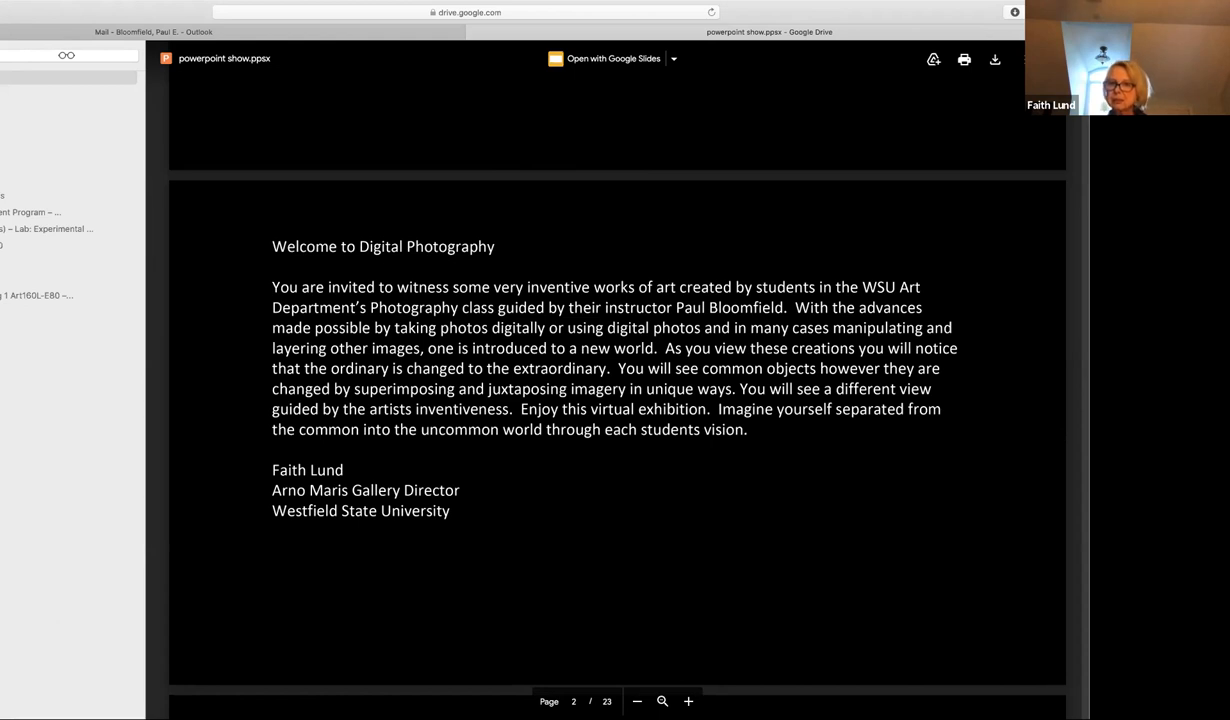
scroll("down", 3)
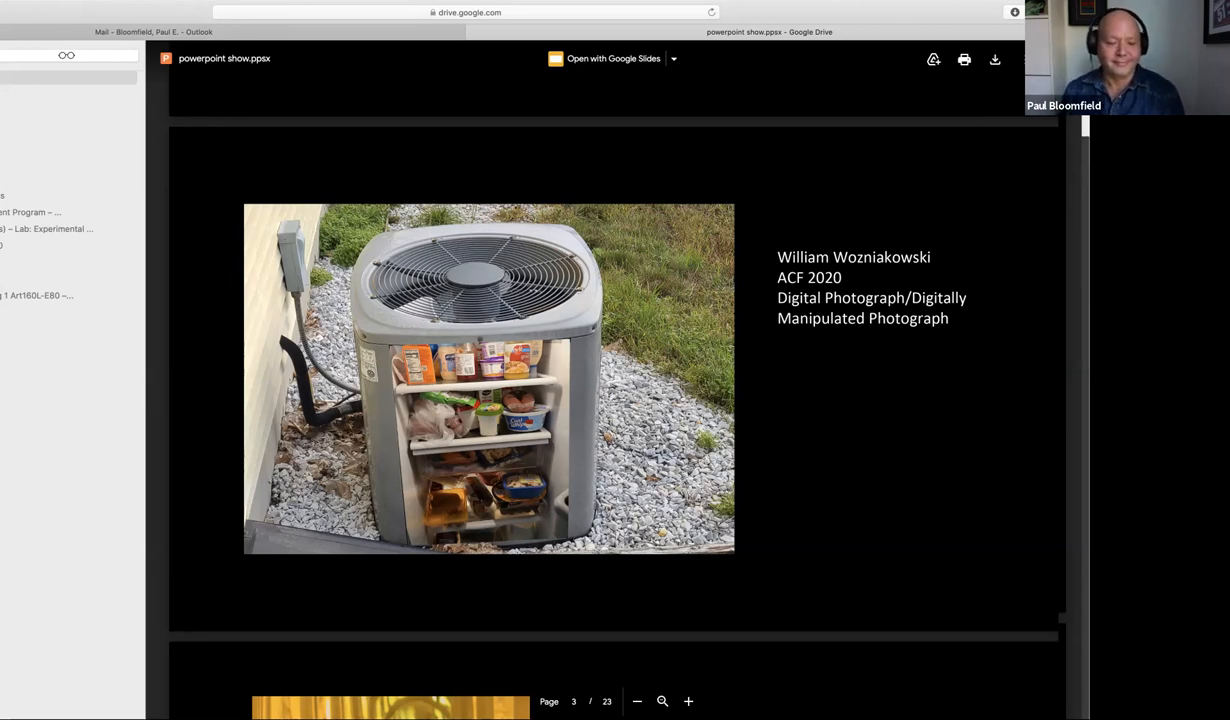
- Scroll down until page 4, Time Fly 2020, fills the preview
scroll("down", 3)
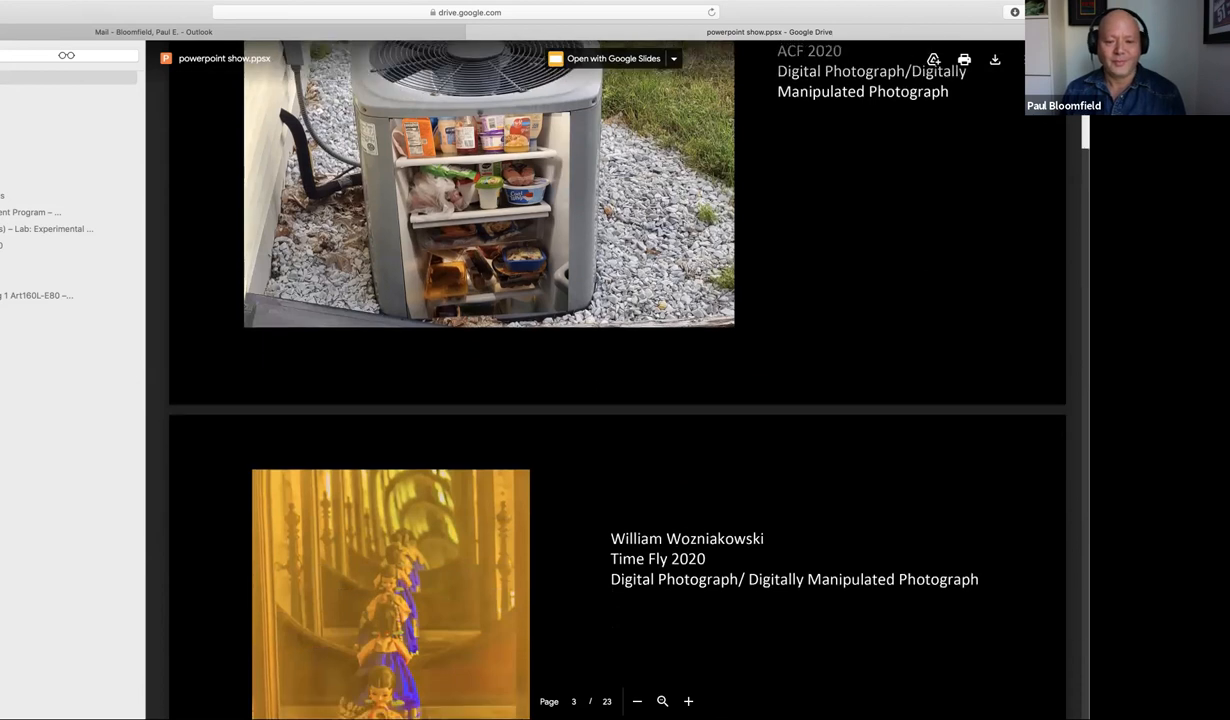
scroll("down", 3)
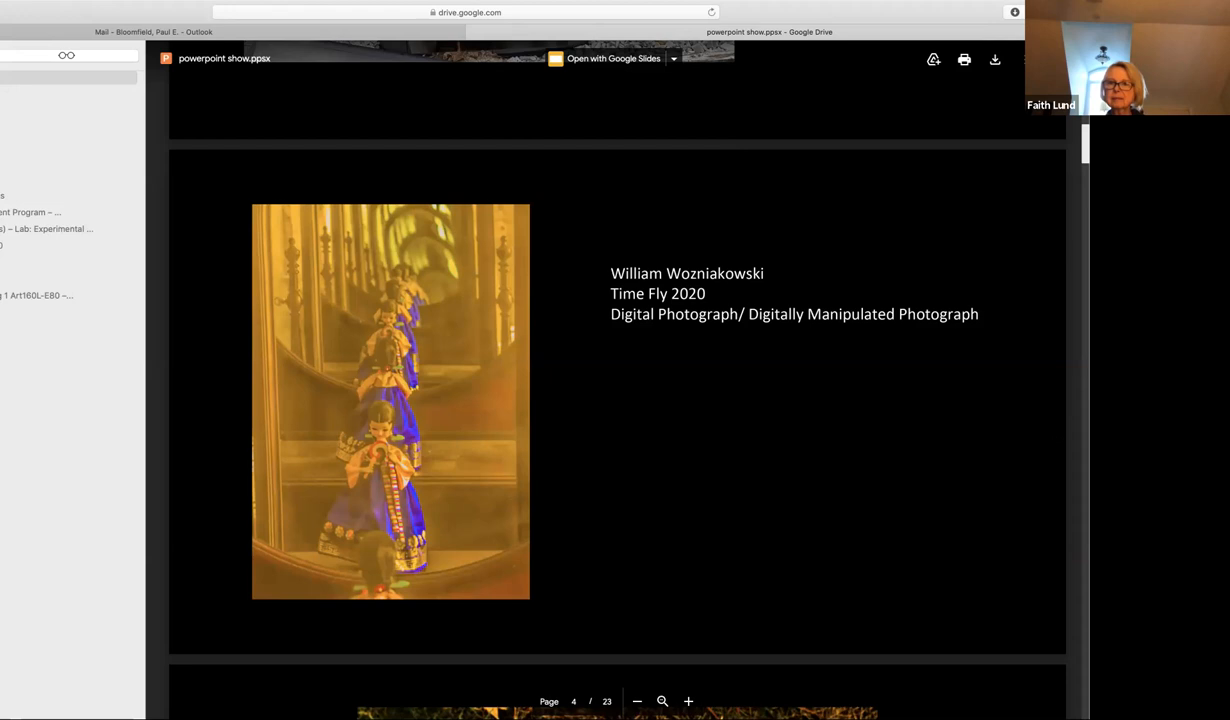
- Scroll down to page 5, the Nights photograph of a reflective panel on grass
scroll("down", 3)
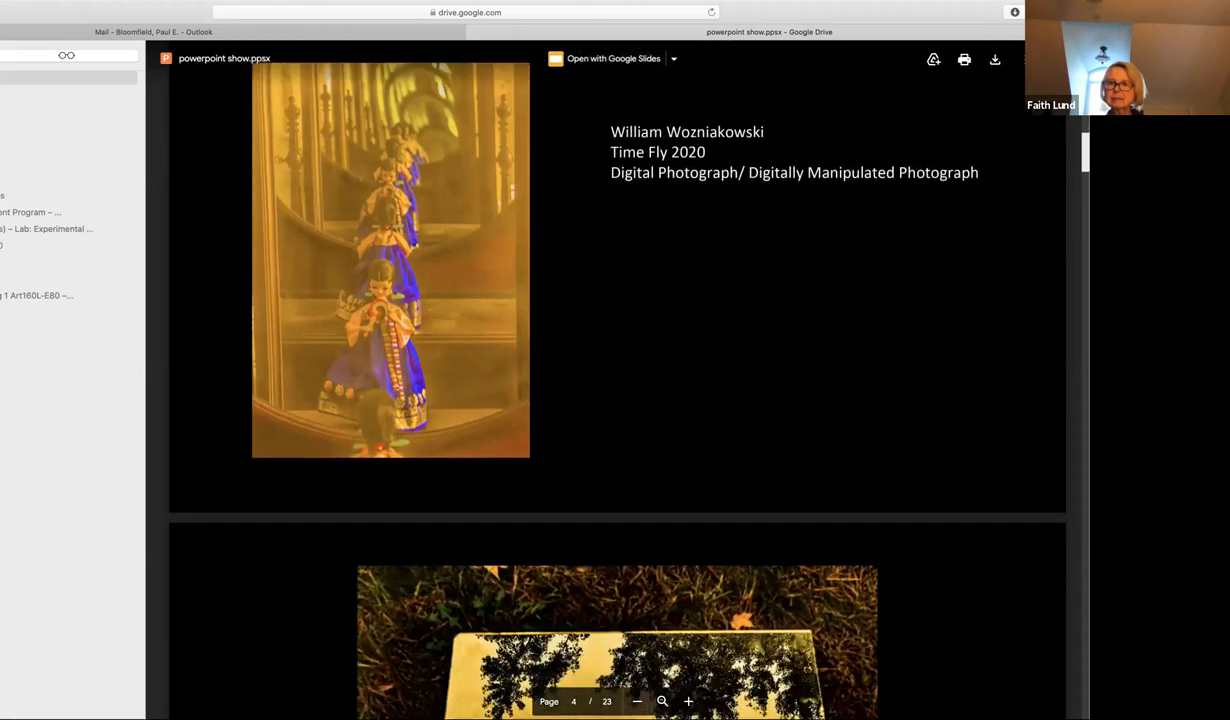
scroll("down", 3)
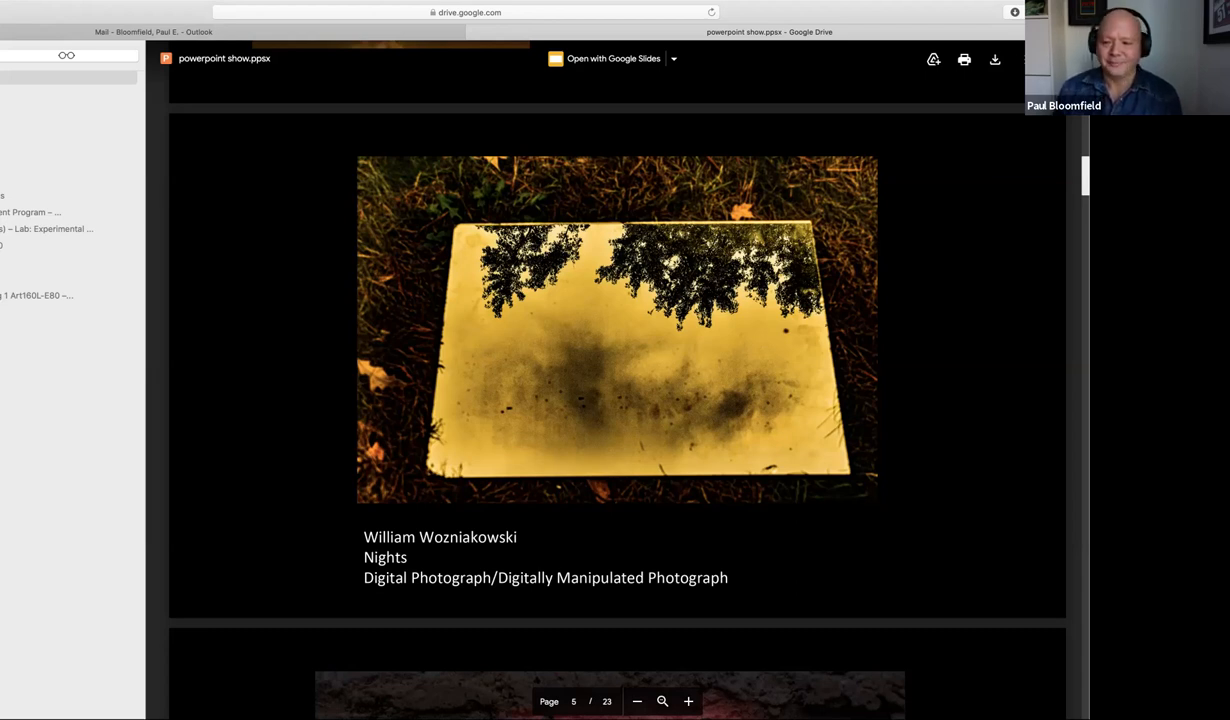
- Scroll down to page 6, the Shadow Mic photograph and caption
scroll("down", 3)
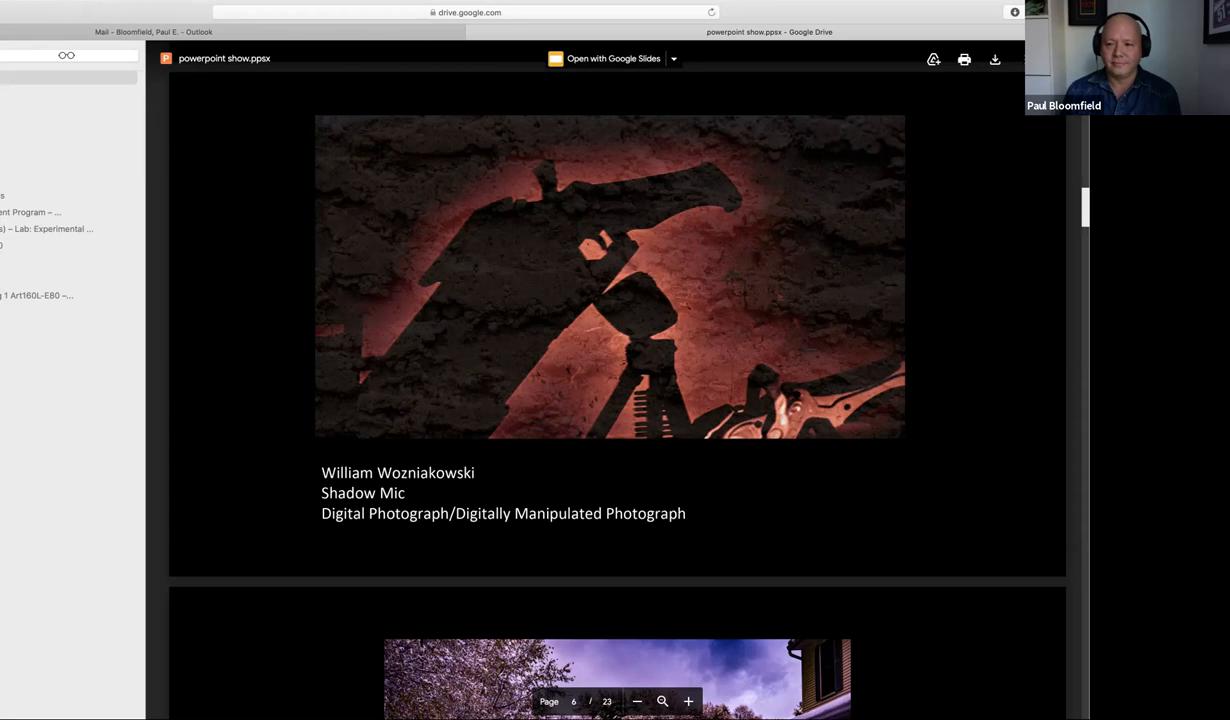
- Scroll down to page 7, Snow Two 2020 with the pink figure in a snowy yard
scroll("down", 3)
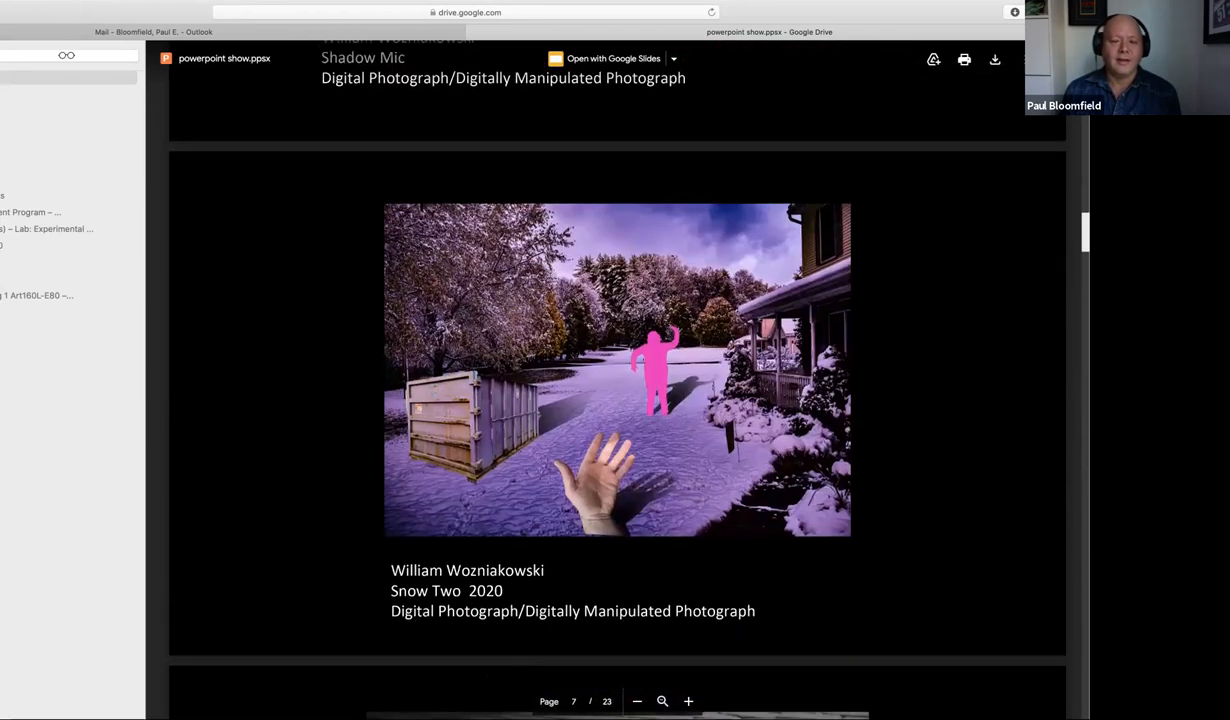
scroll("down", 3)
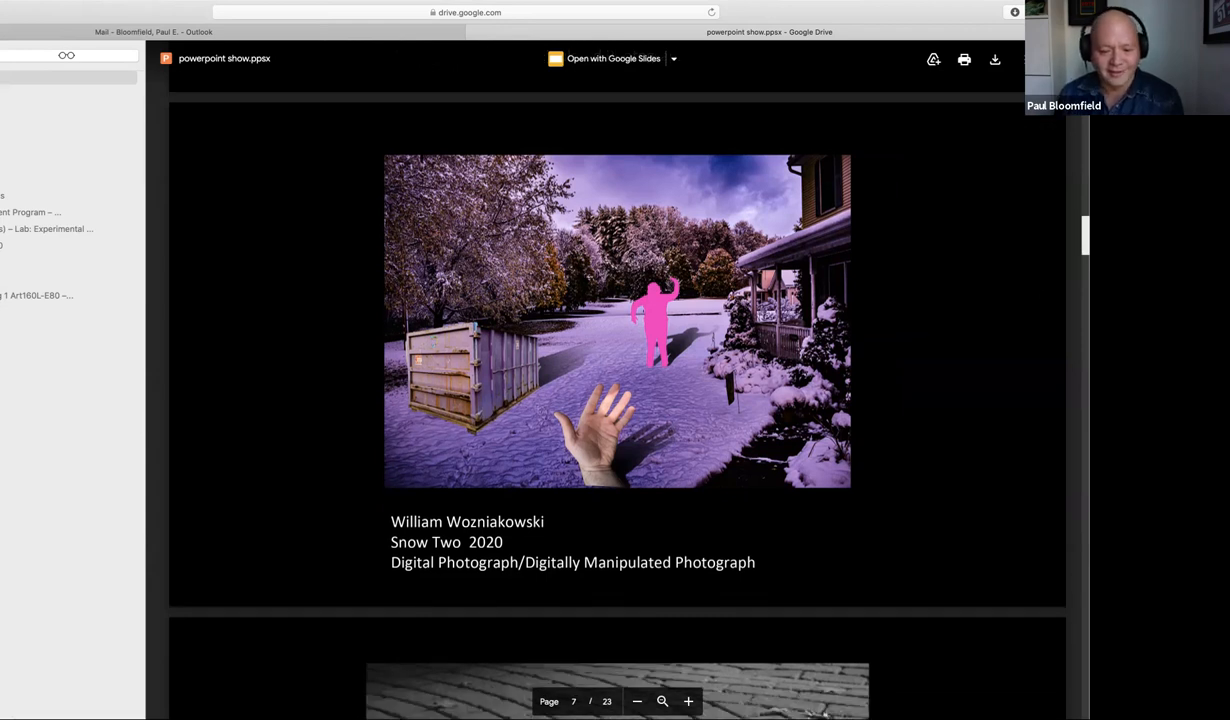
- Scroll down to page 8, the W Pathway curved brick paving photograph
scroll("down", 3)
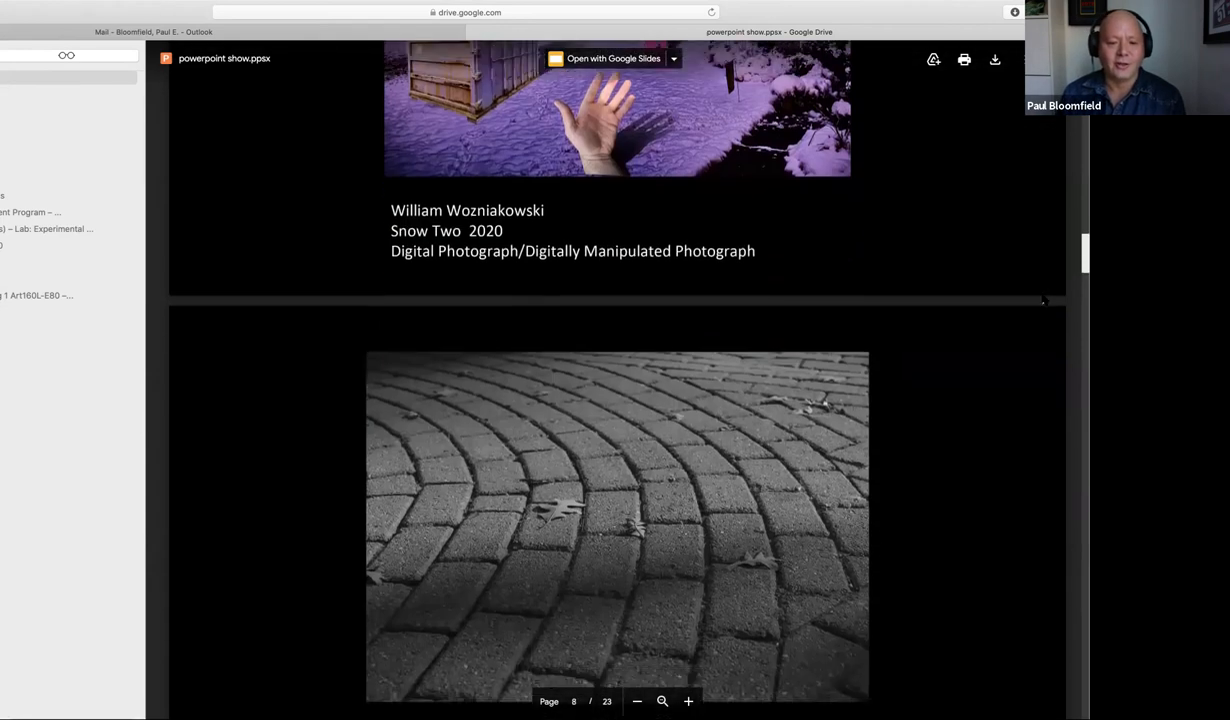
scroll("down", 3)
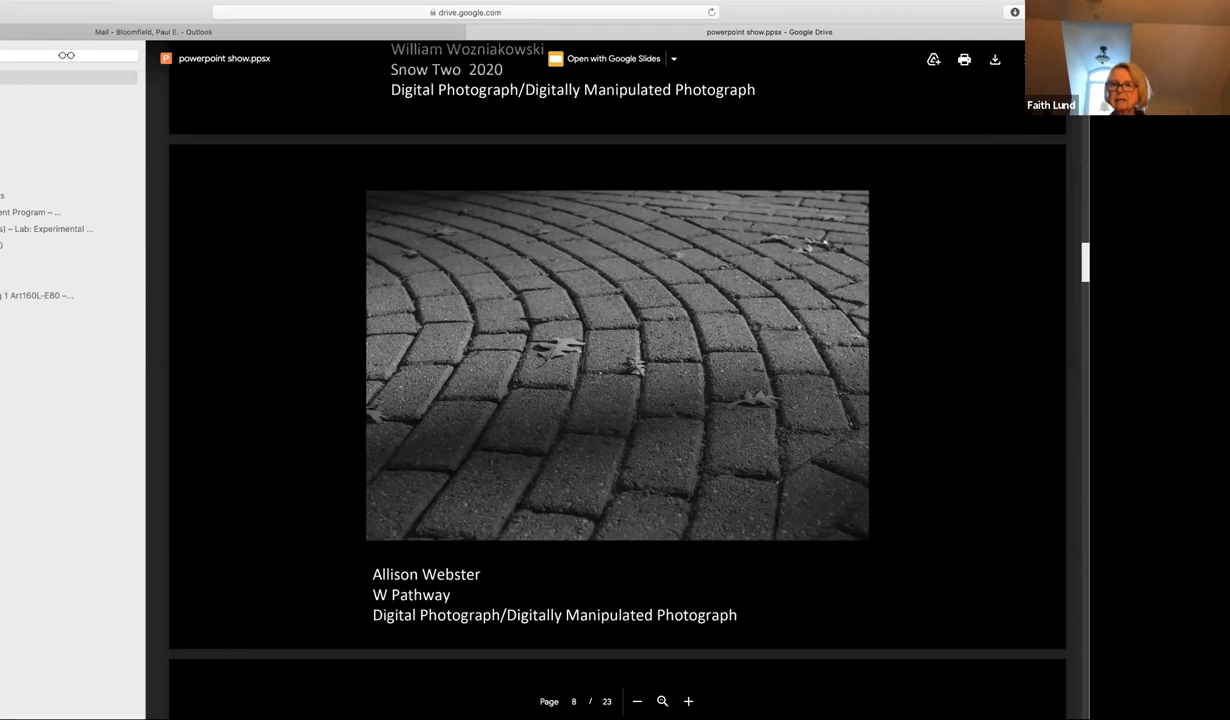
- Scroll down until page 9, Paint Brush and Jar Shadows, is fully visible
scroll("down", 3)
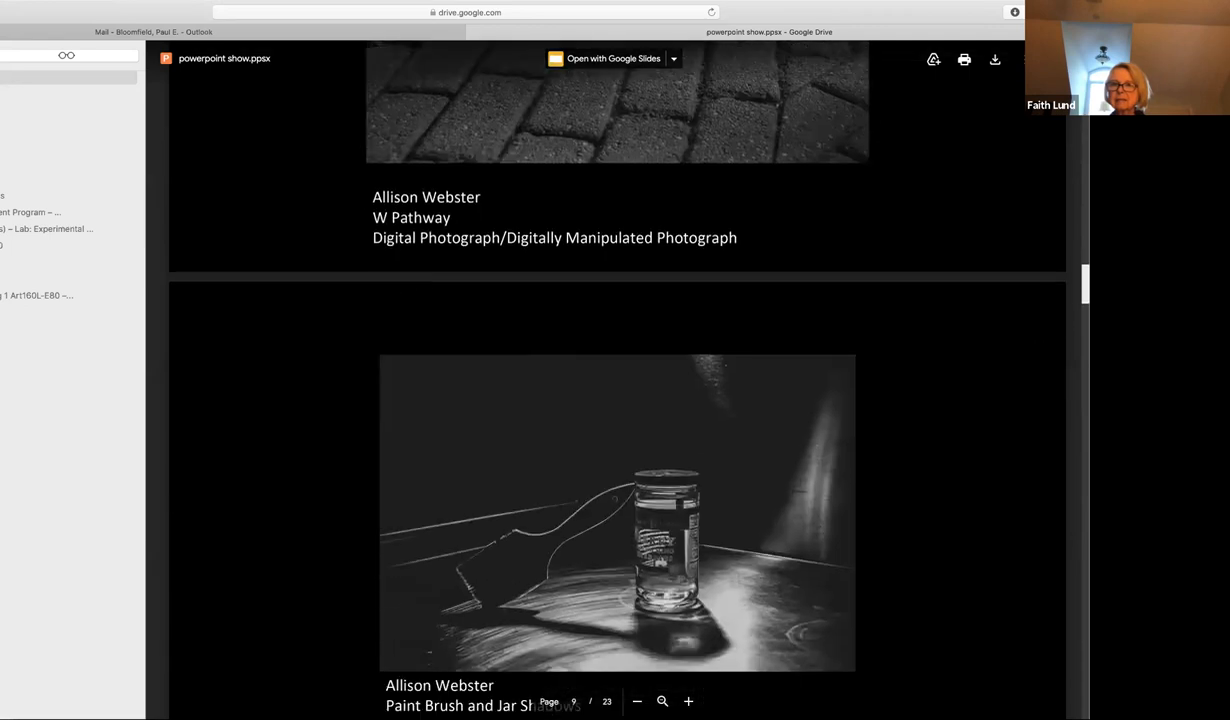
scroll("down", 3)
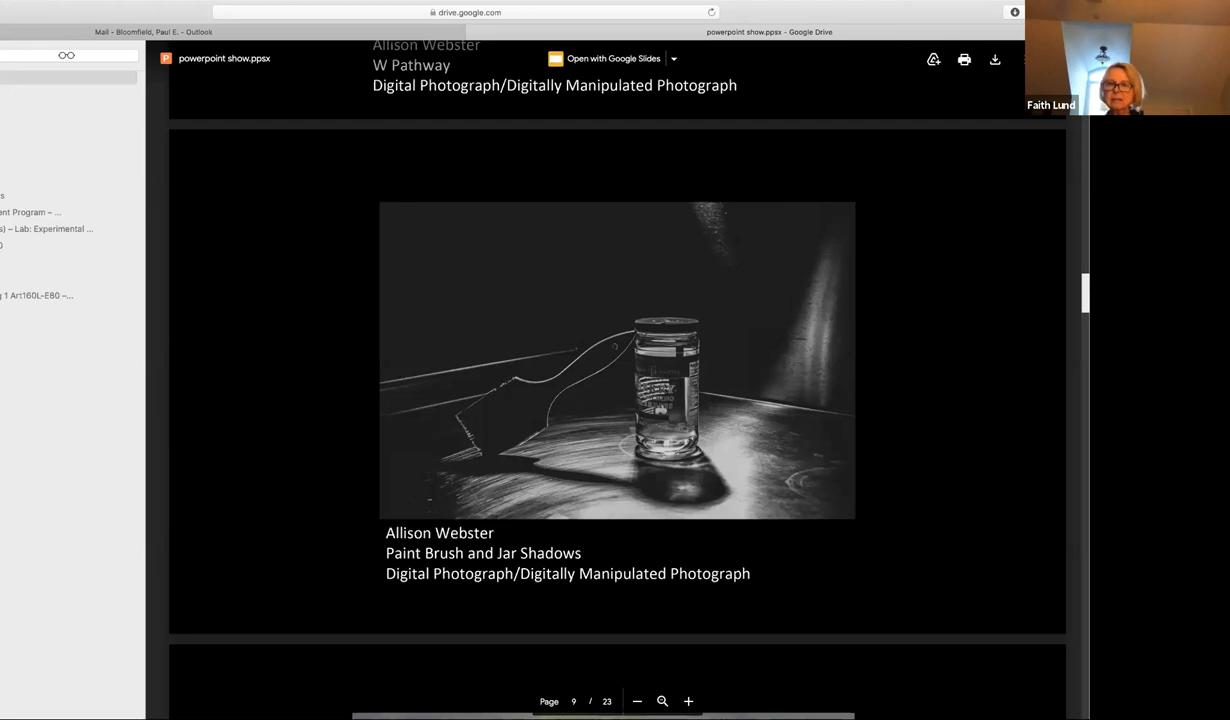
- Scroll to page 10, Surrealist Painting Recreation, and zoom in twice on the scissors photograph
scroll("down", 3)
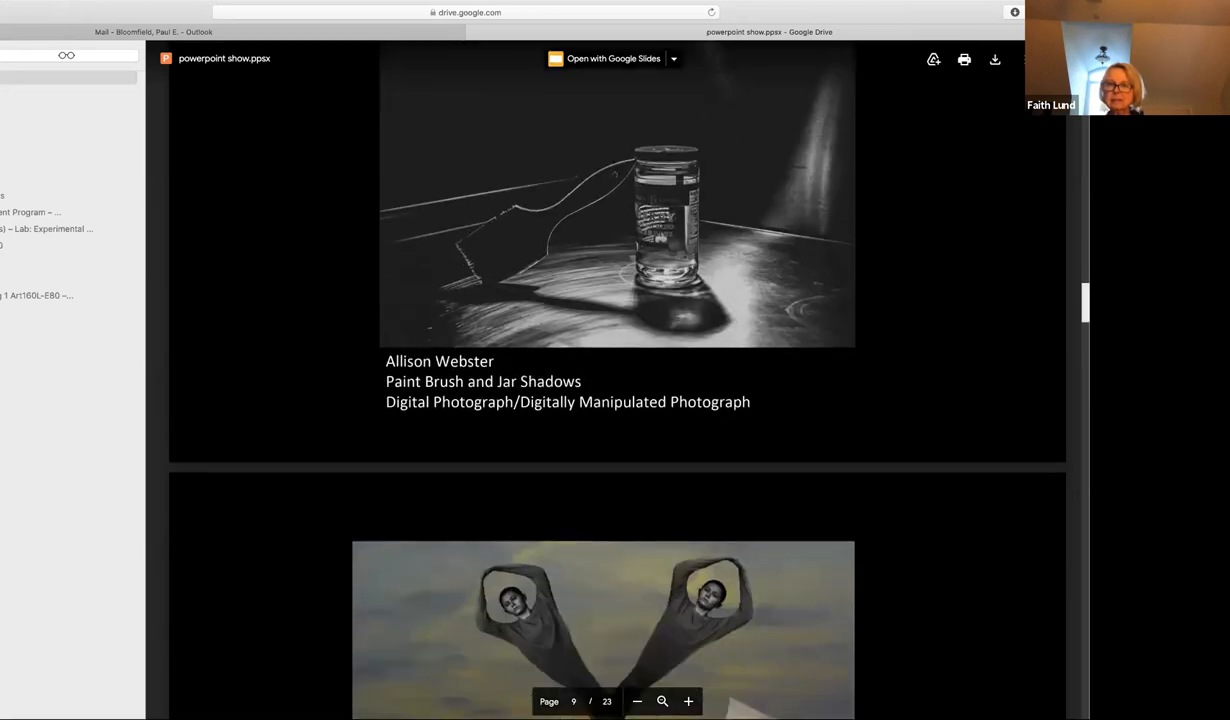
scroll("down", 3)
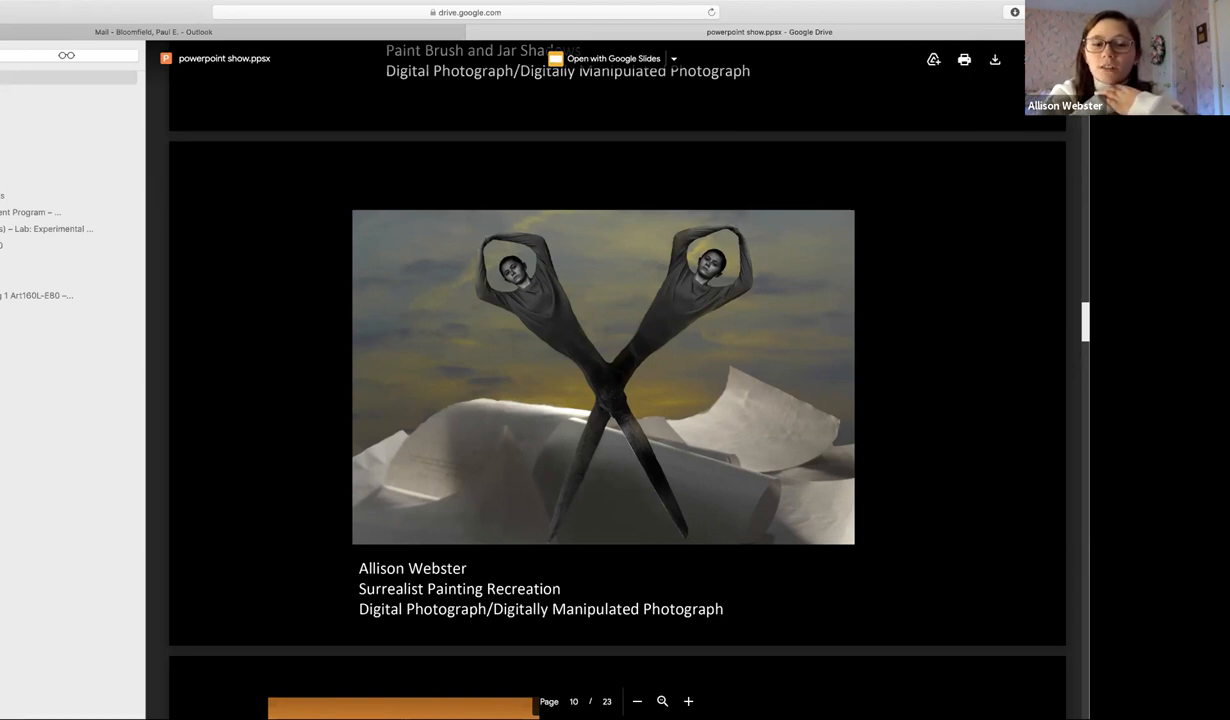
left_click(688, 700)
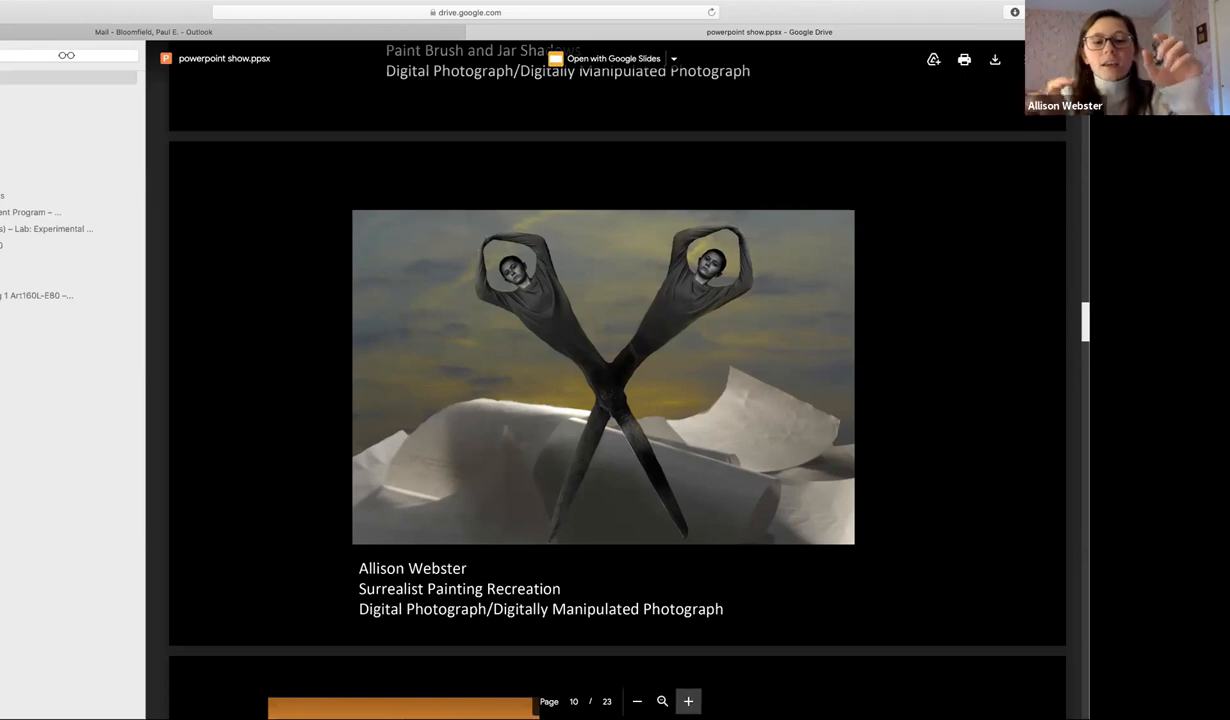
left_click(688, 700)
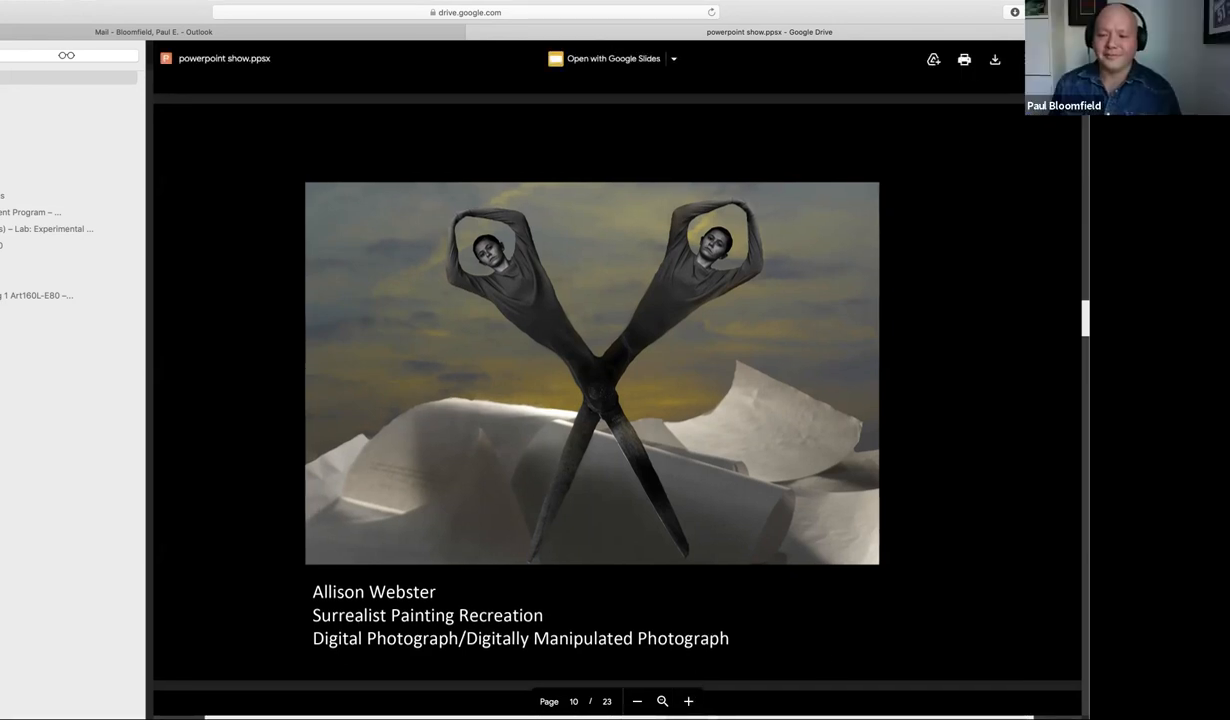
scroll("down", 3)
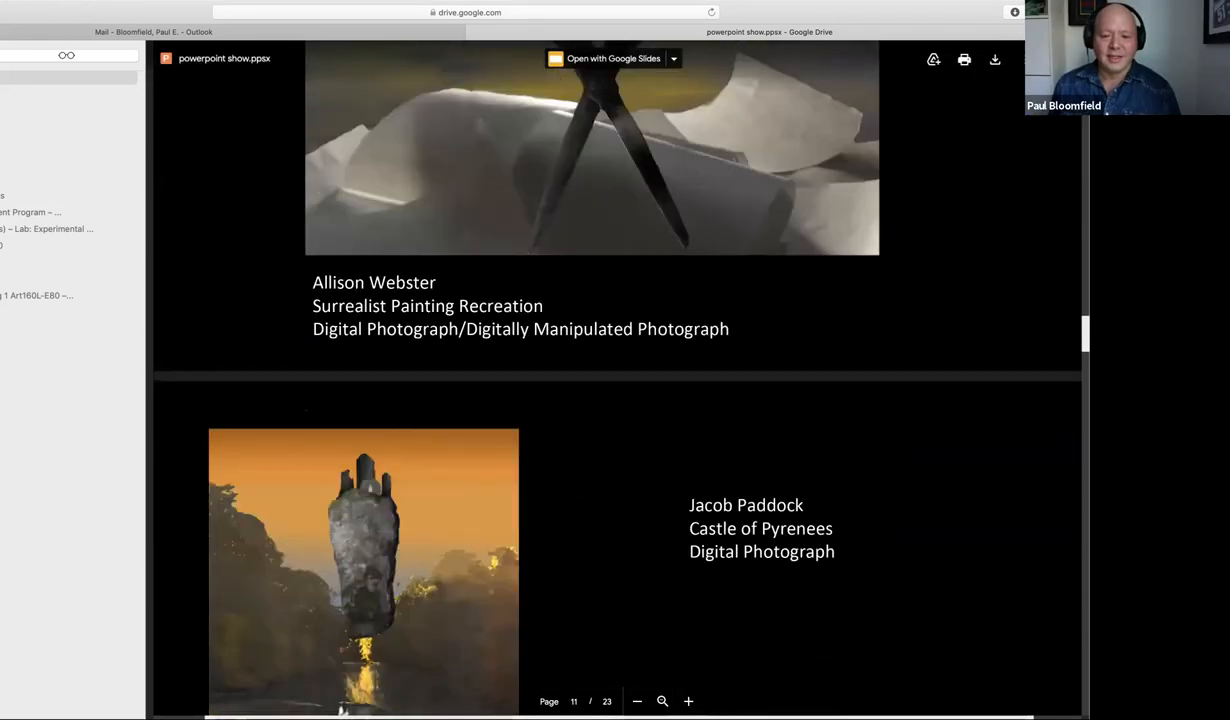
scroll("down", 3)
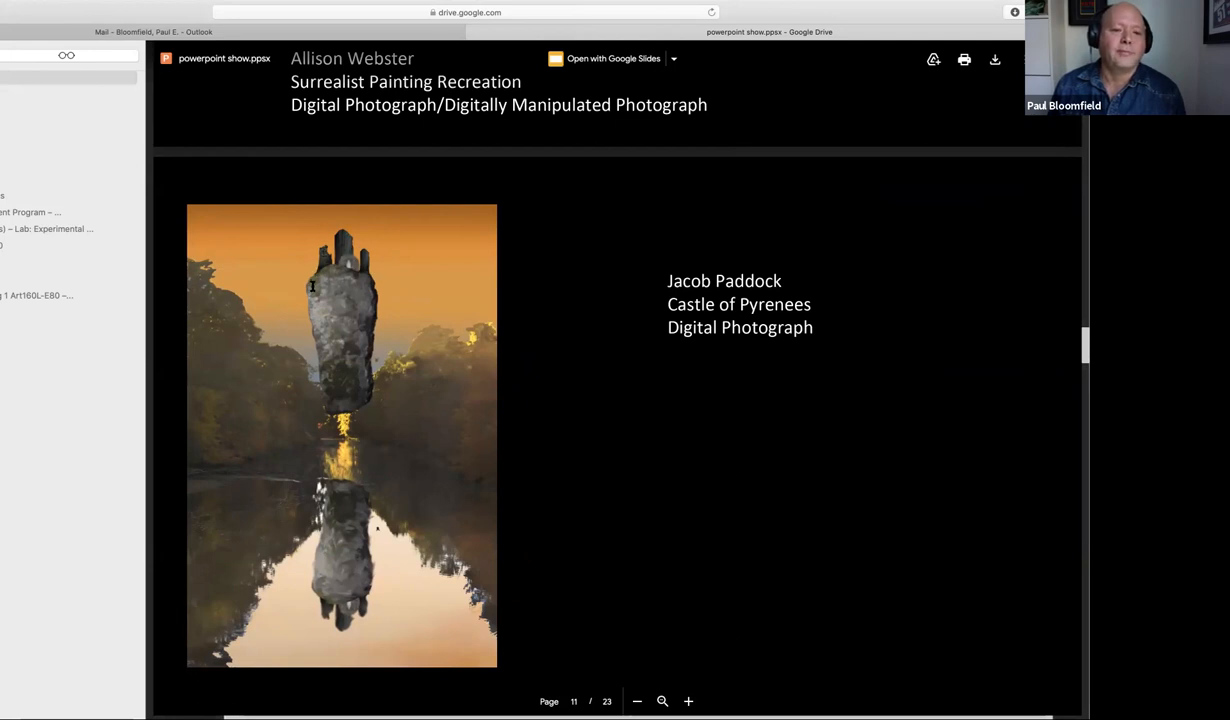
mouse_move(330, 344)
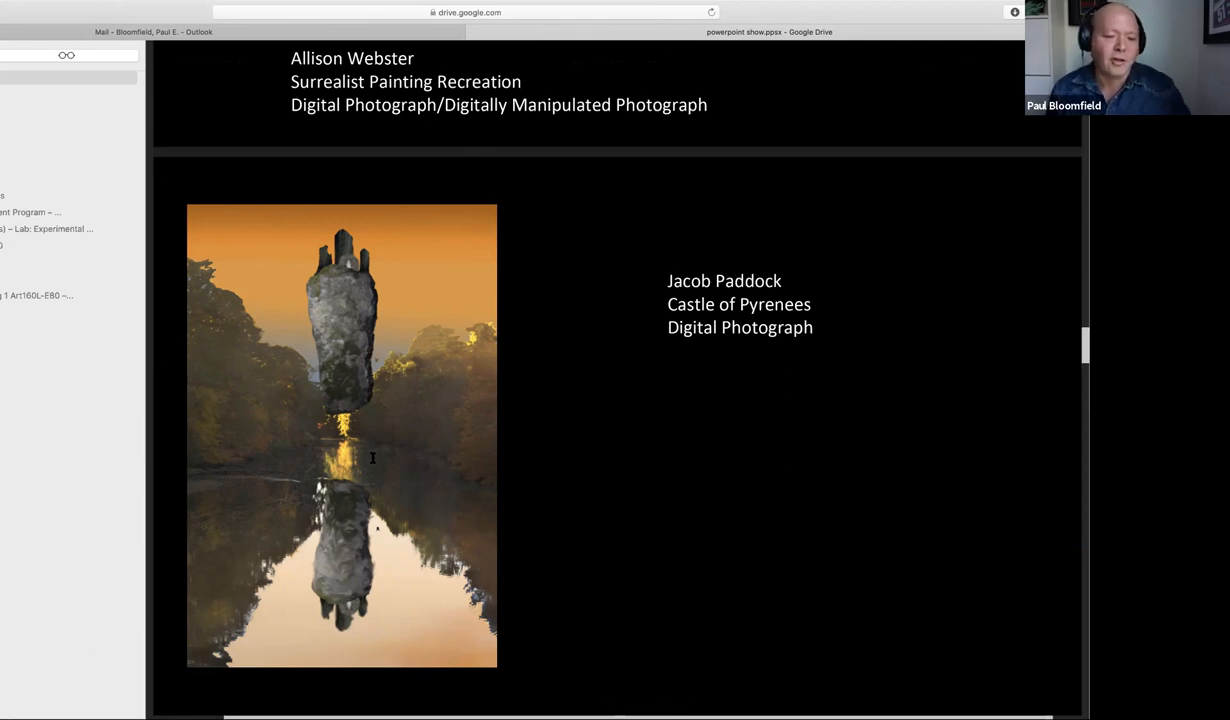
mouse_move(328, 476)
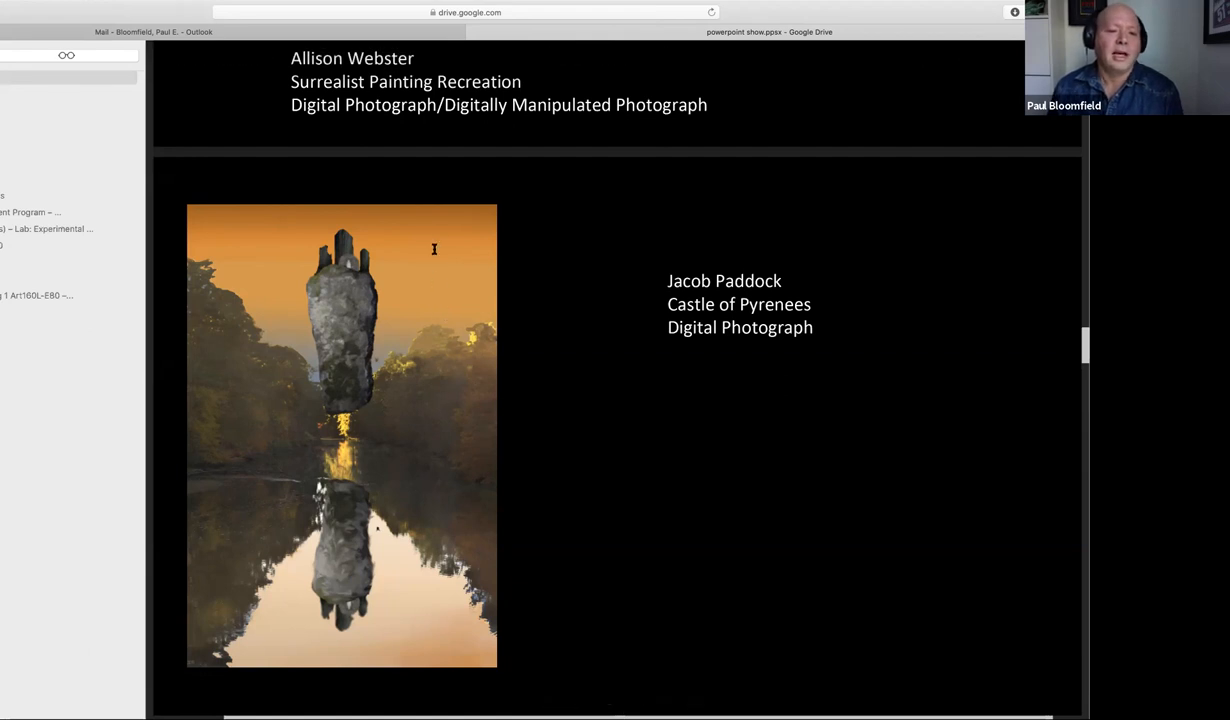
mouse_move(424, 298)
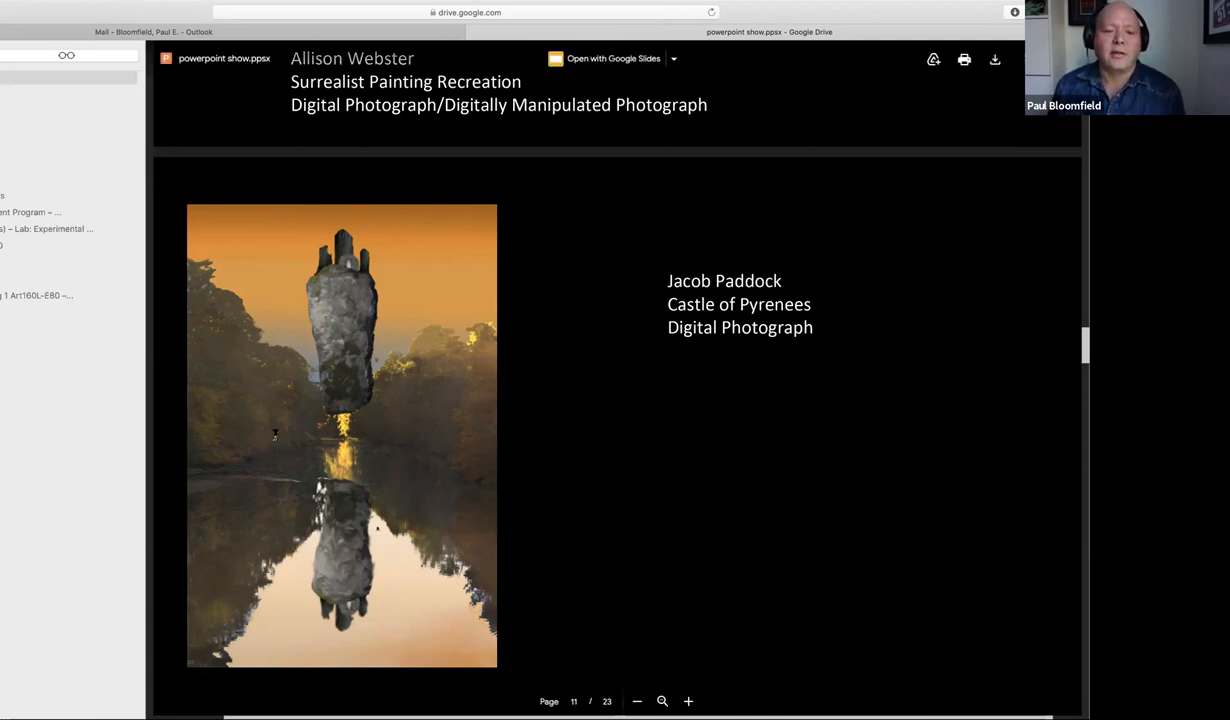
mouse_move(240, 435)
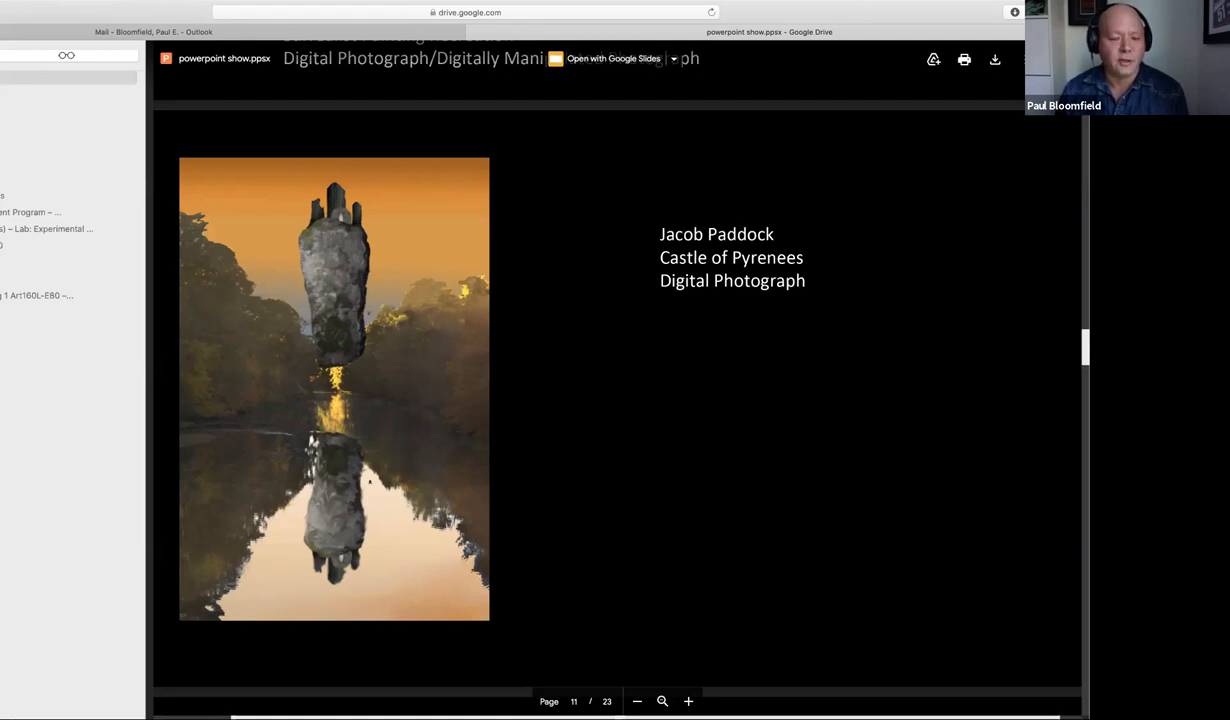
scroll("down", 3)
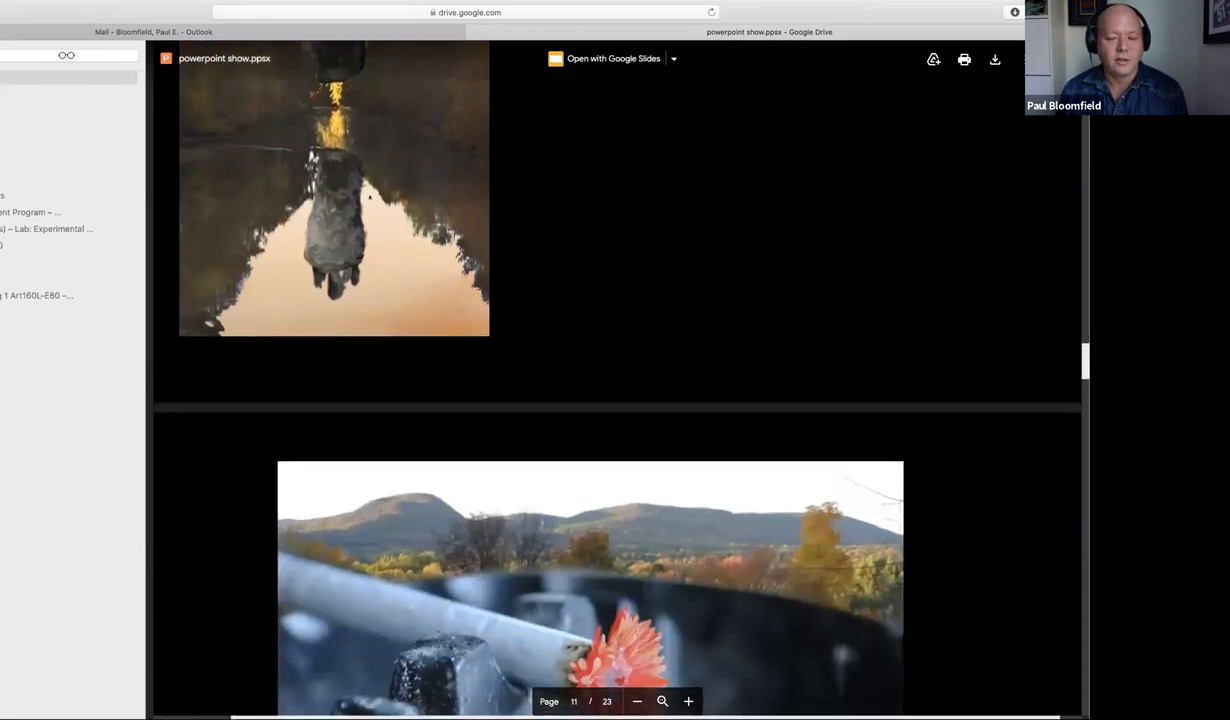
scroll("down", 3)
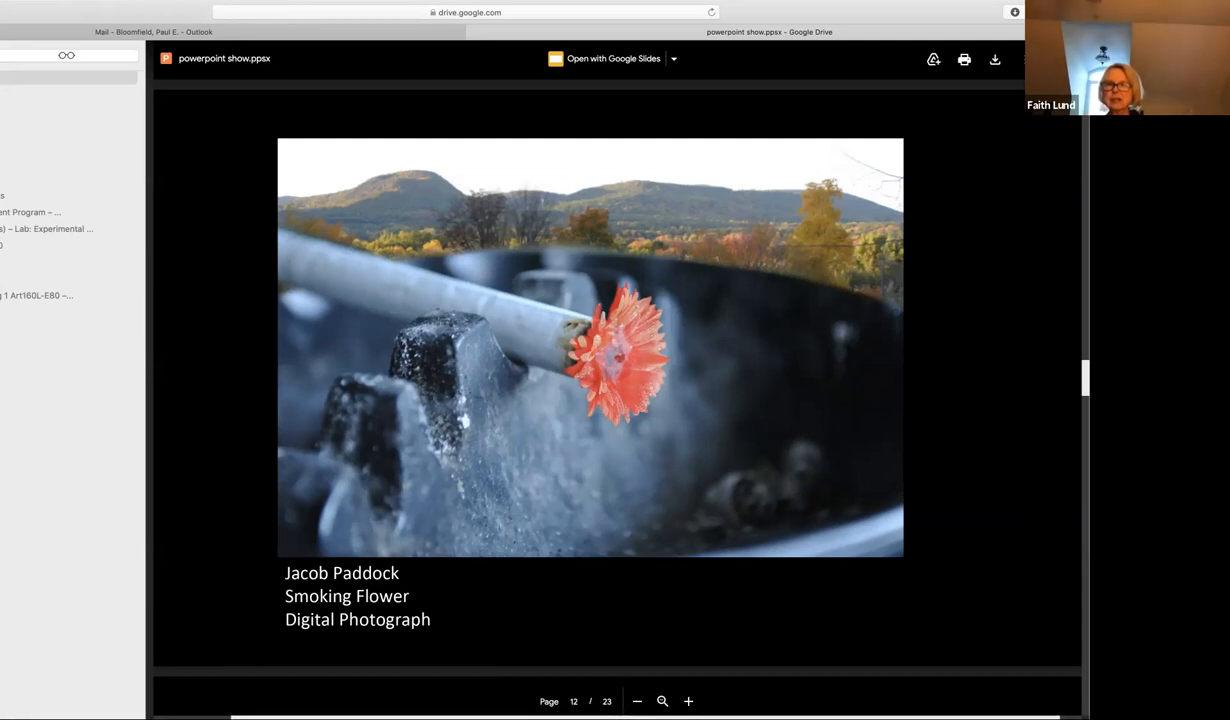
scroll("down", 3)
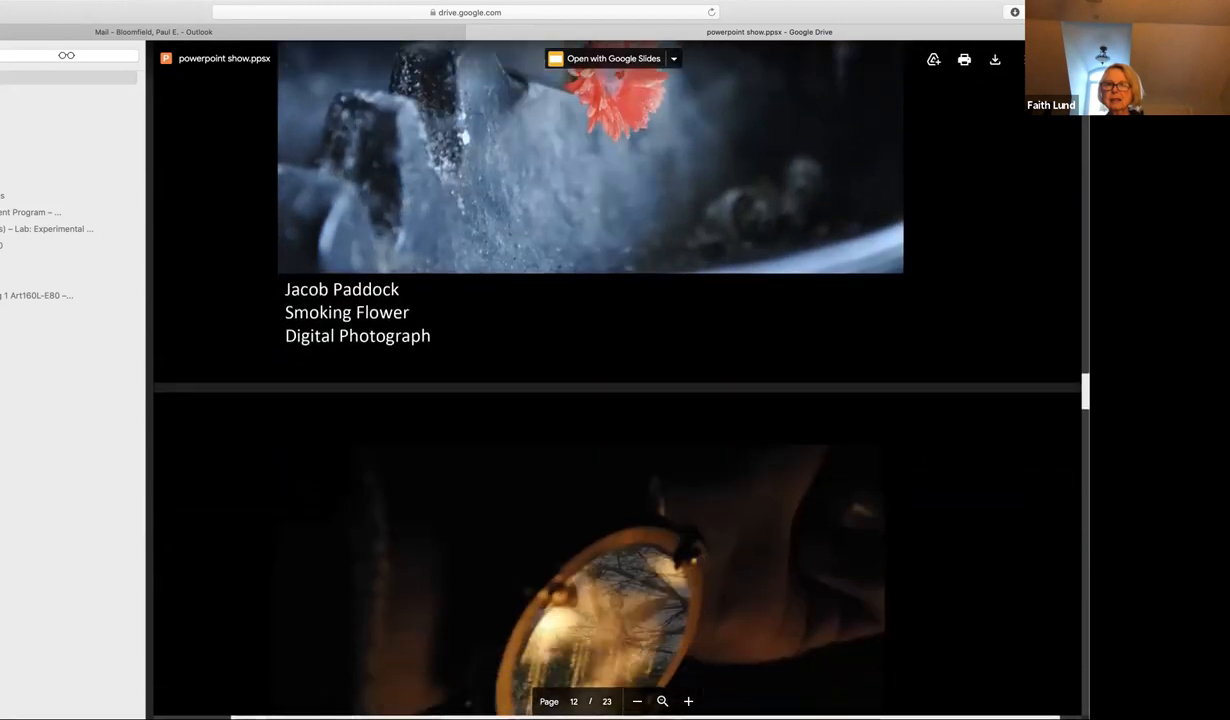
scroll("down", 3)
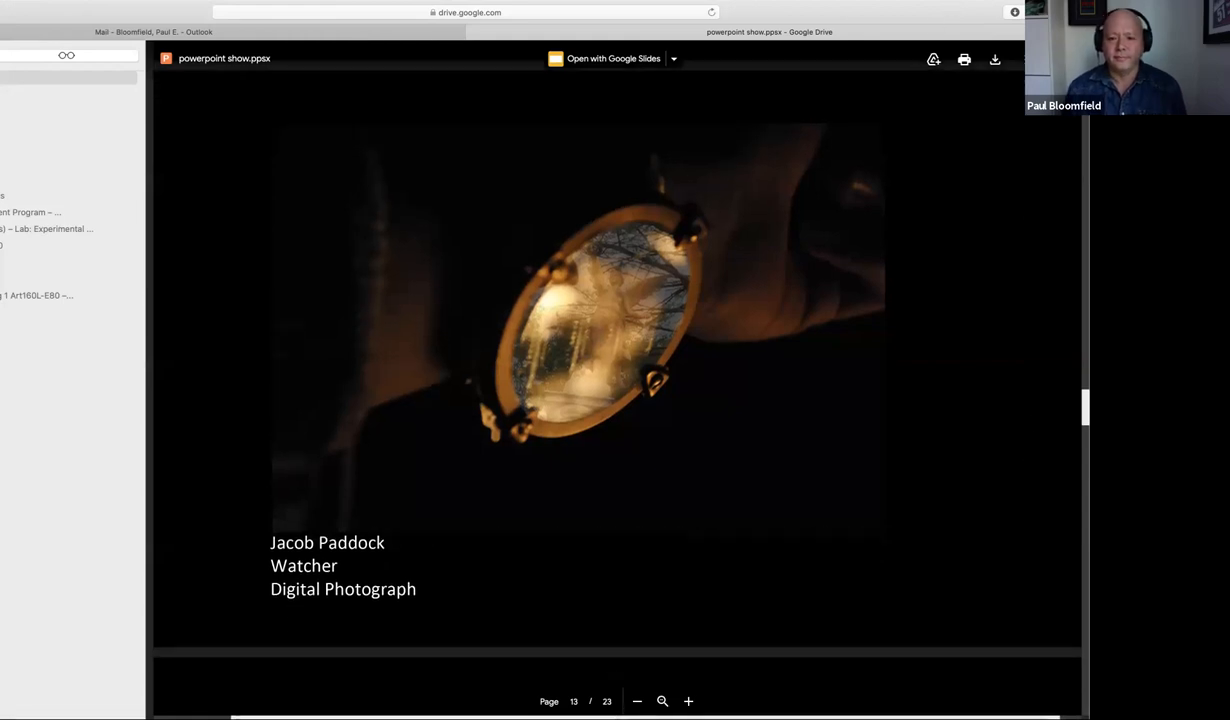
- Scroll to page 14, "Woodland Venu. 2020", and zoom in twice to magnify it
scroll("down", 3)
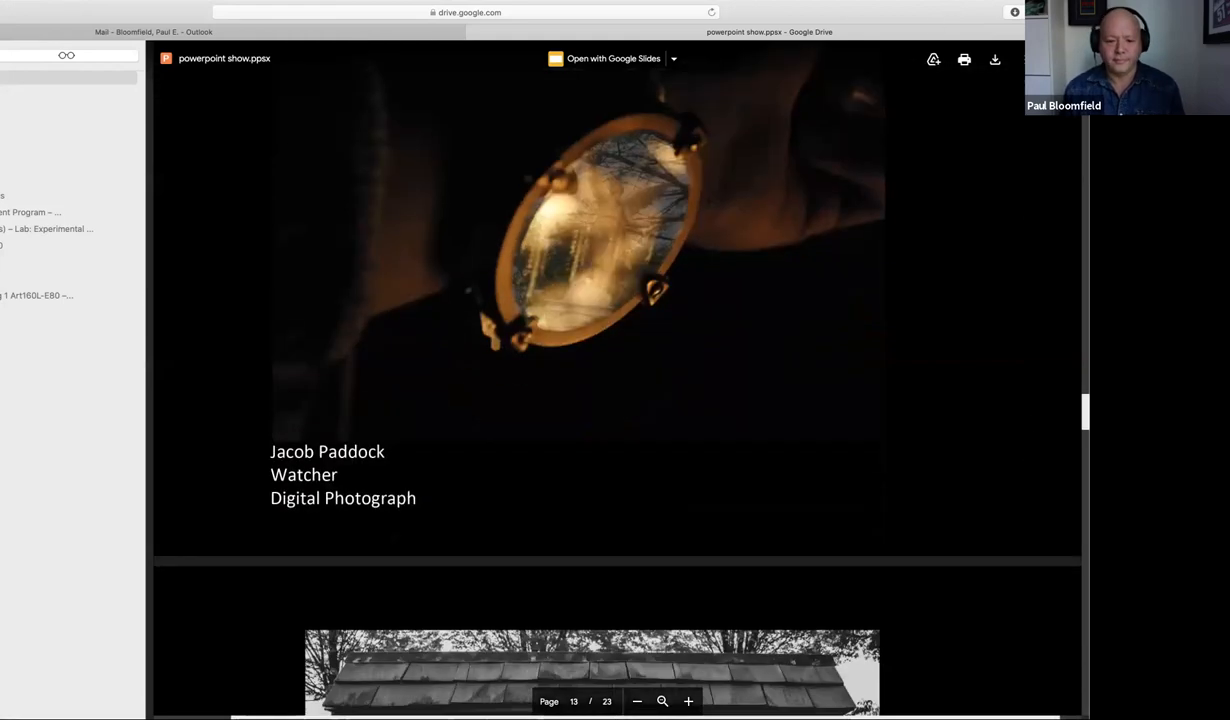
scroll("down", 3)
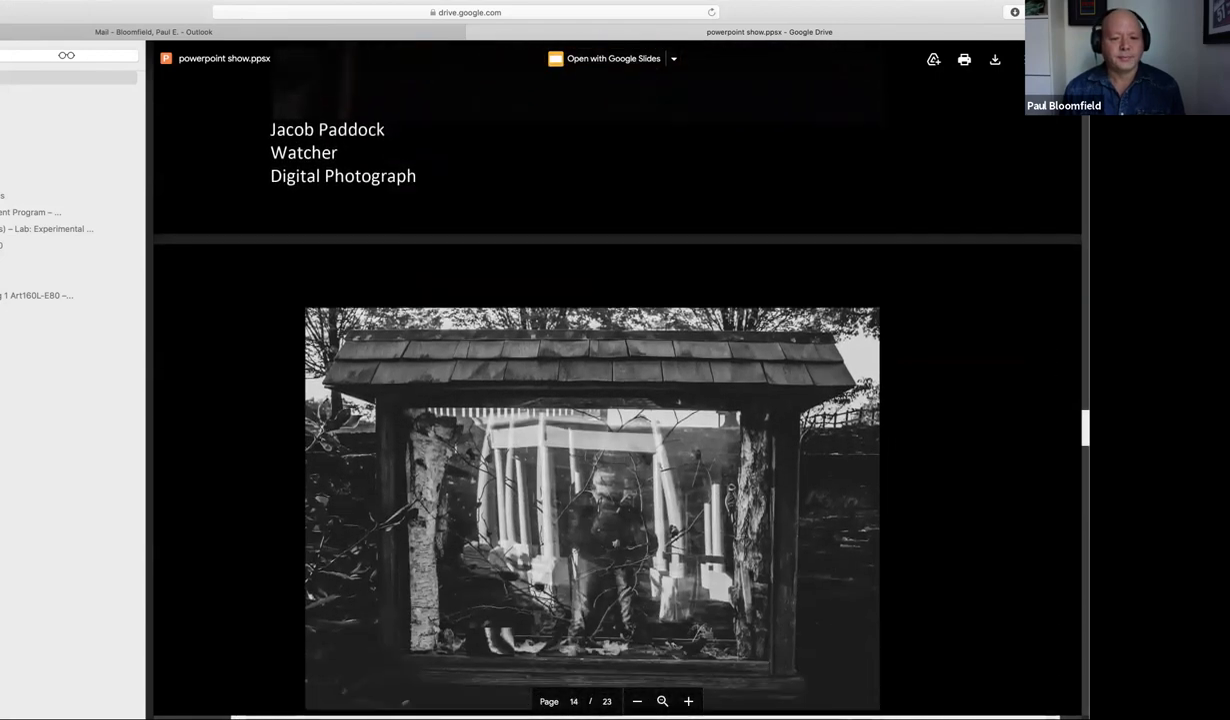
scroll("down", 3)
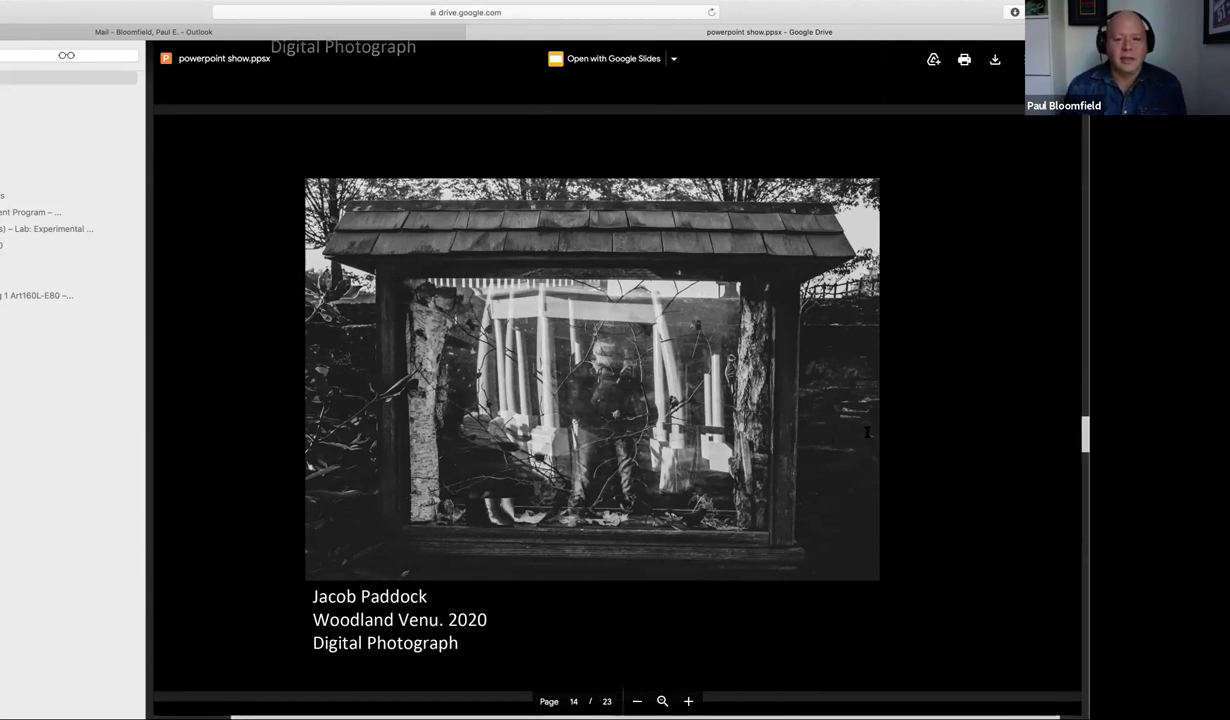
left_click(688, 700)
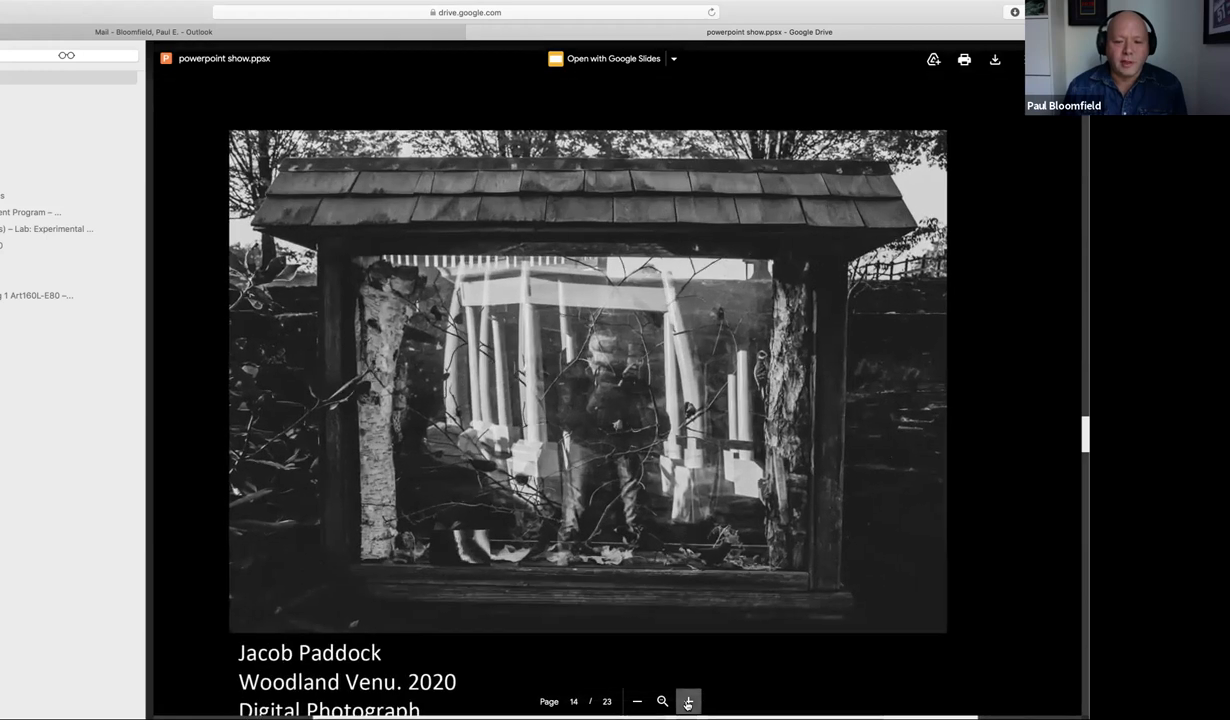
left_click(687, 700)
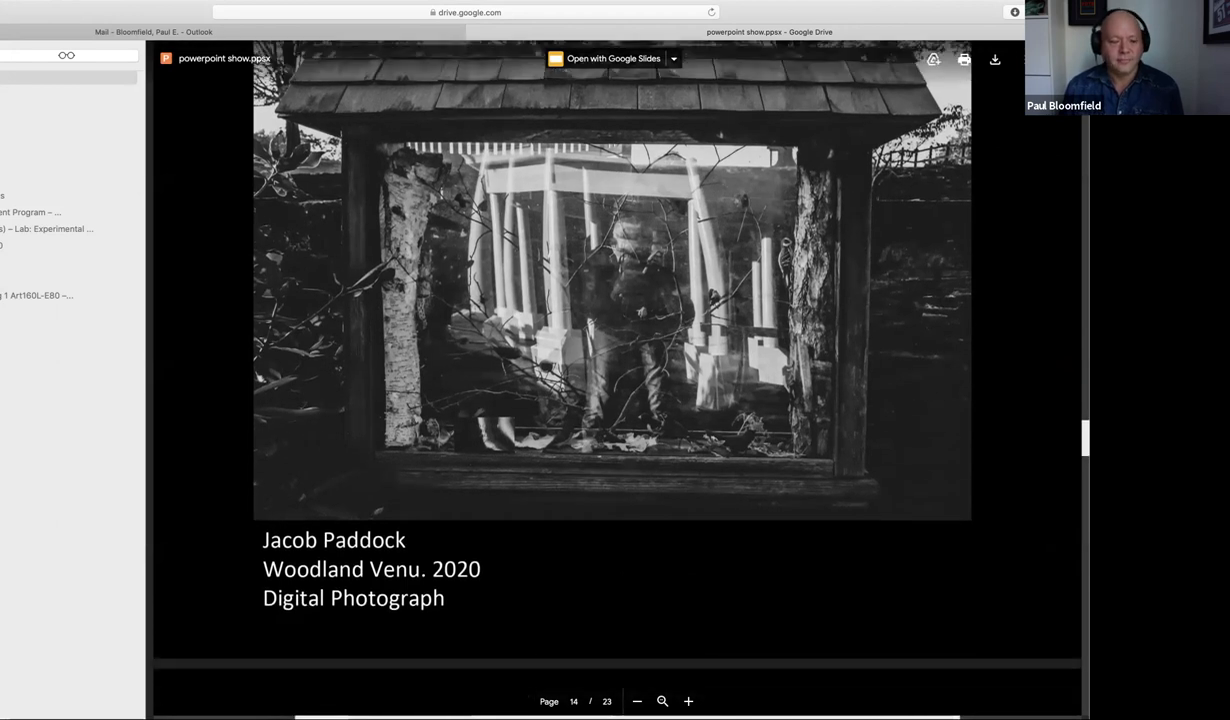
- Scroll the preview down to page 15, Jacob Paddock's black-and-white "Shadow"
scroll("down", 3)
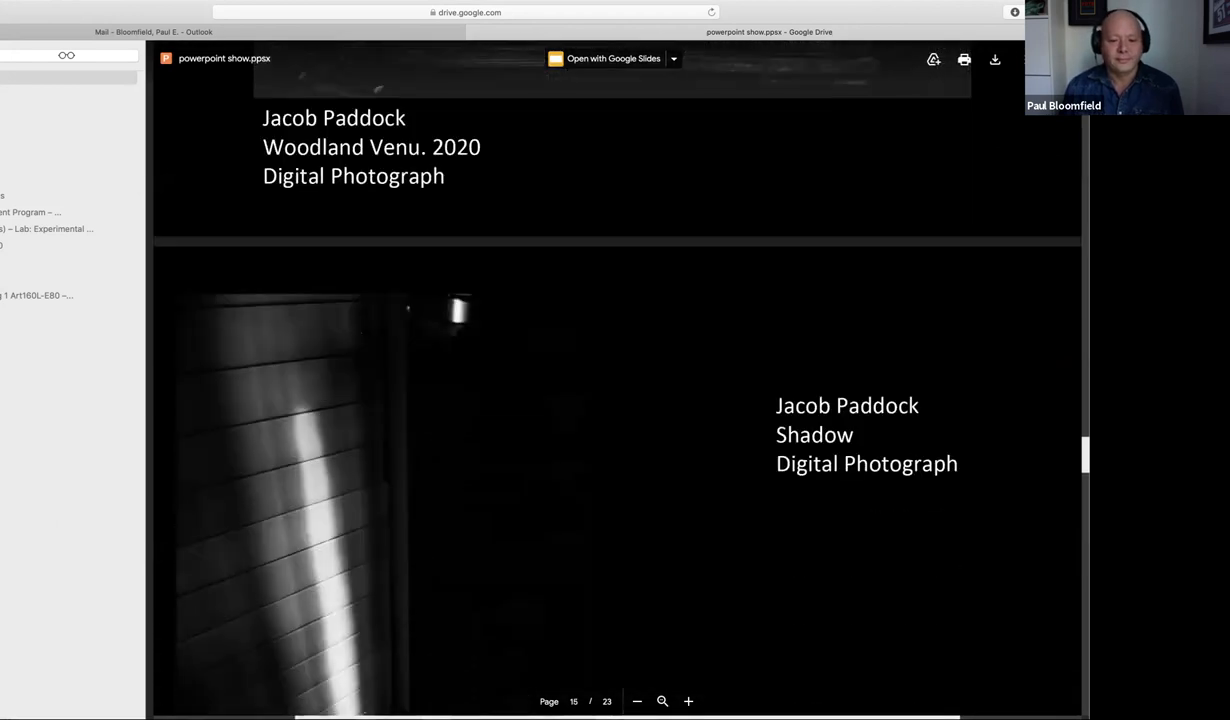
scroll("down", 3)
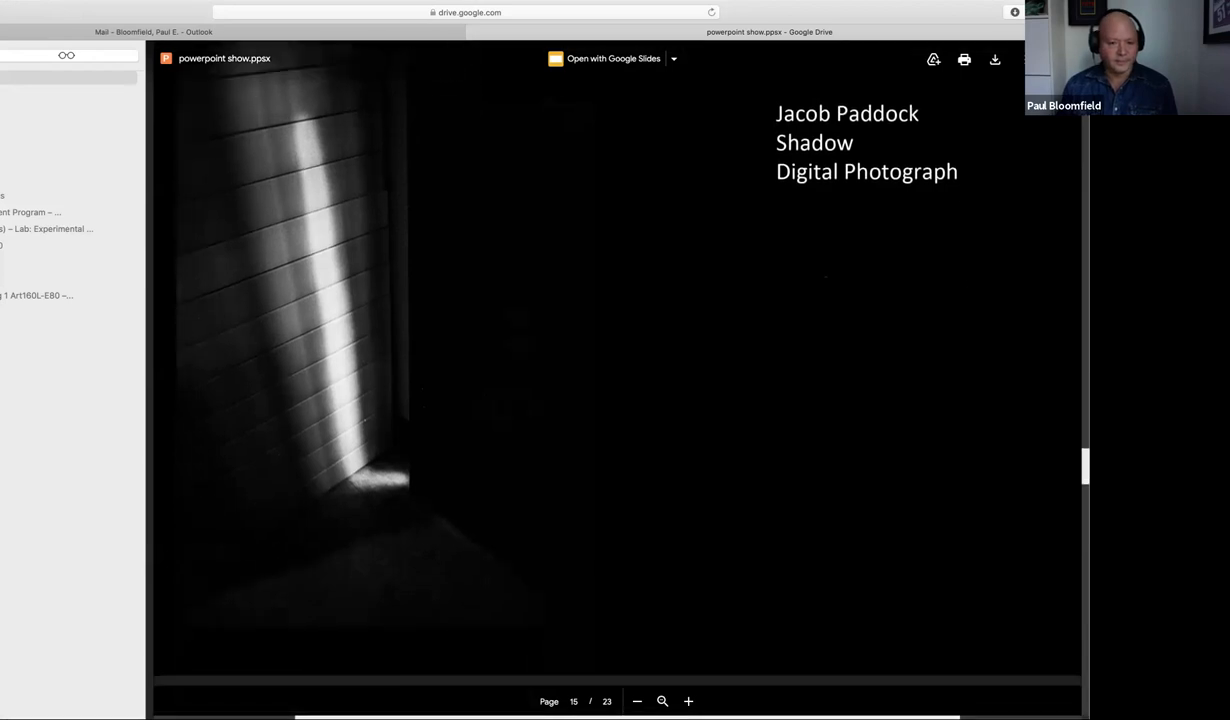
scroll("down", 3)
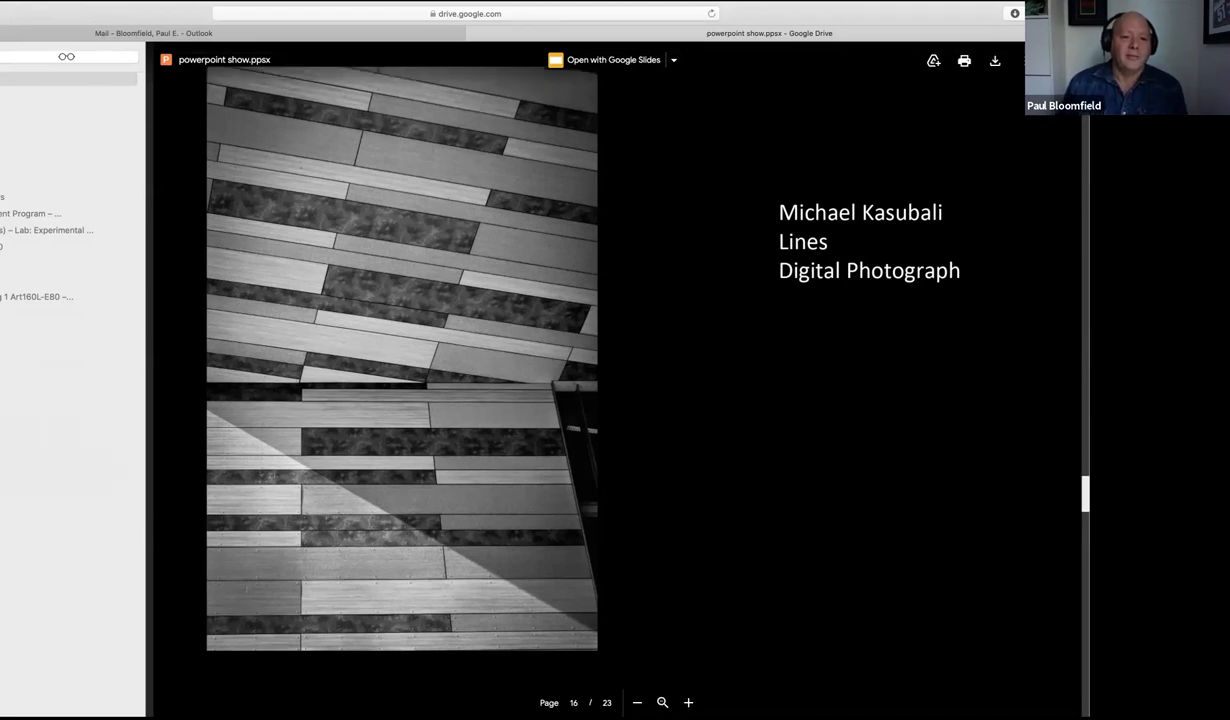
scroll("down", 3)
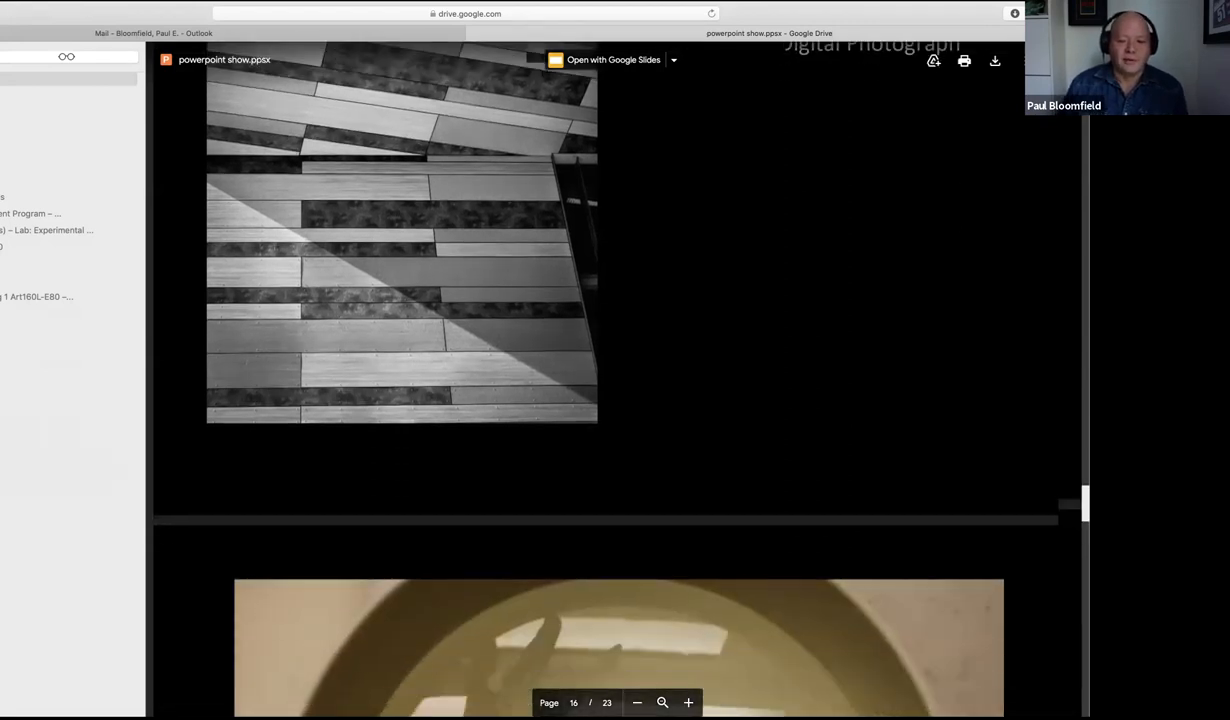
scroll("down", 3)
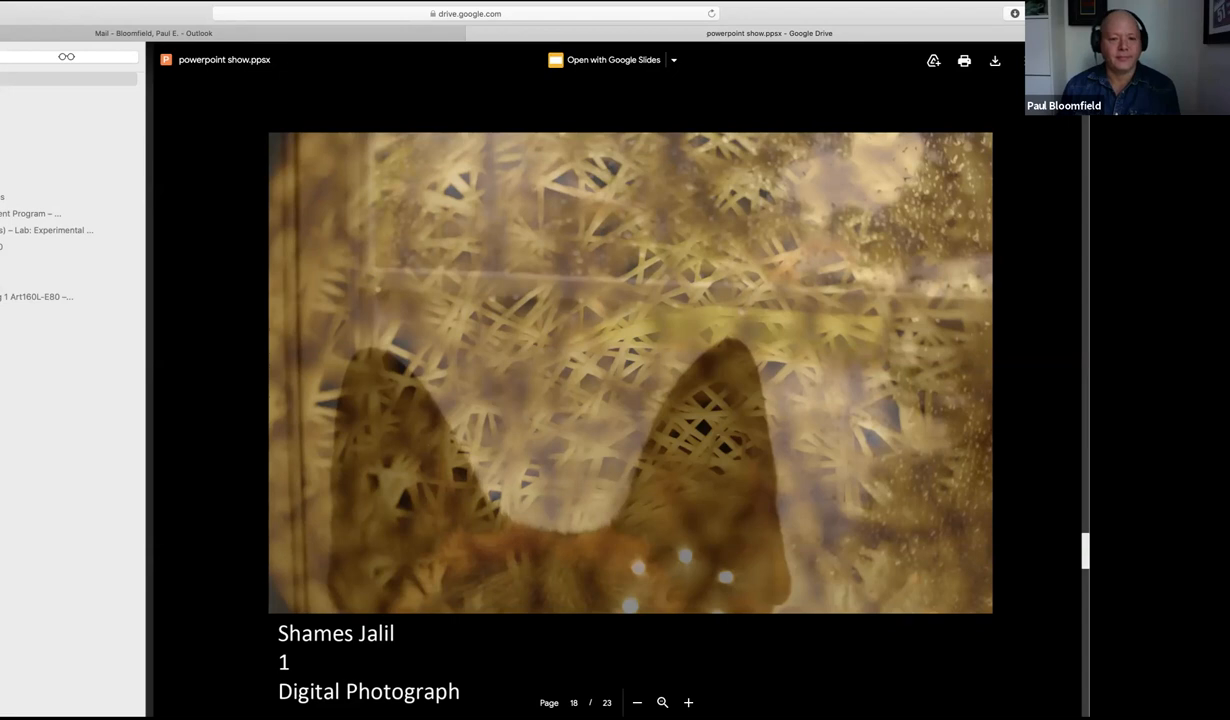
- Scroll down to page 19, Shames Jalil's glowing digital clock photograph
scroll("down", 3)
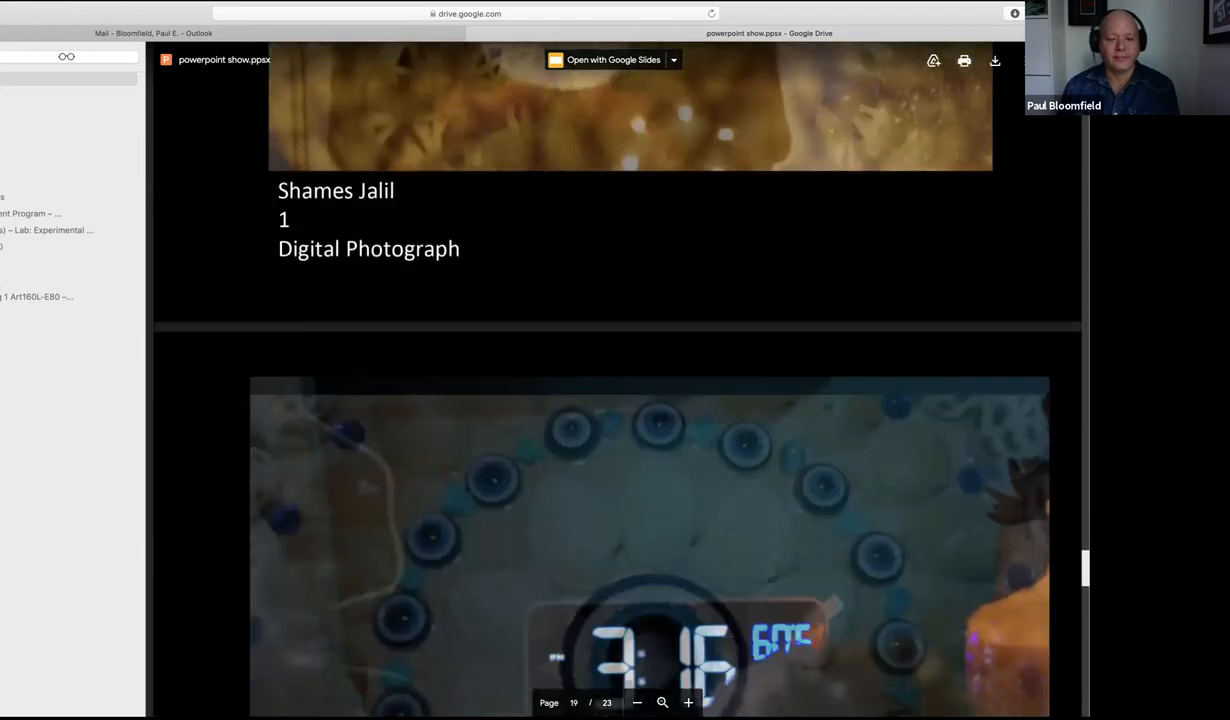
scroll("down", 3)
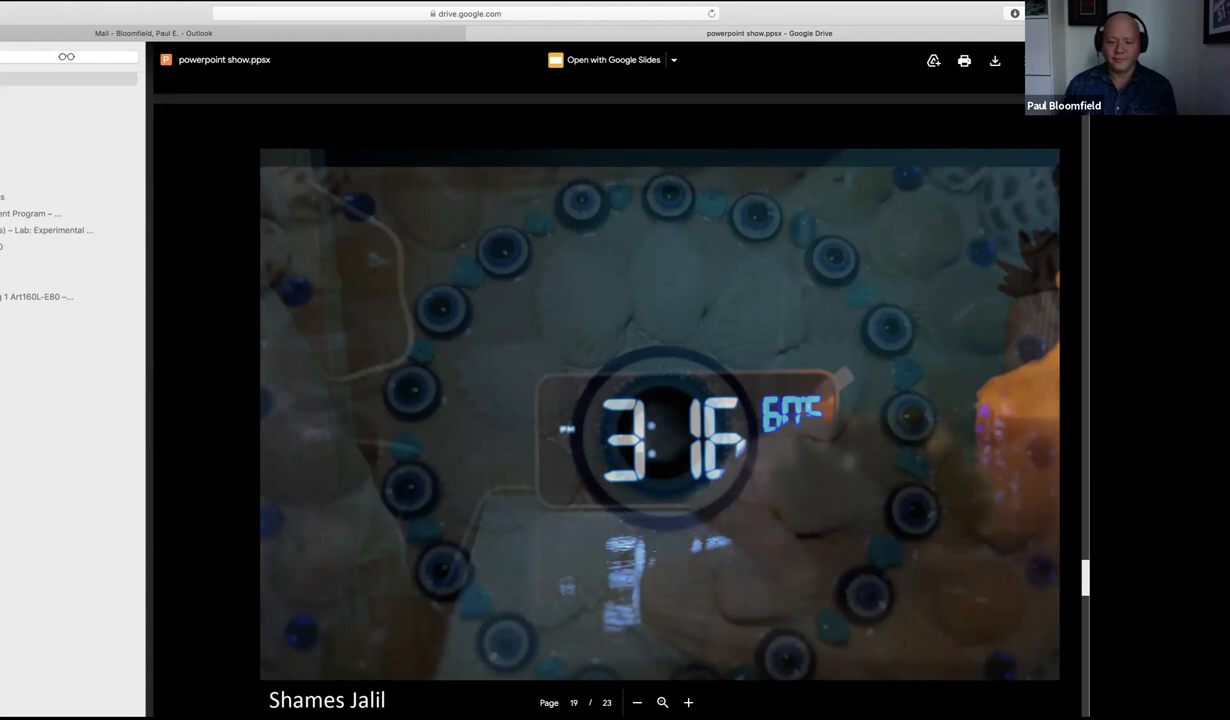
scroll("down", 3)
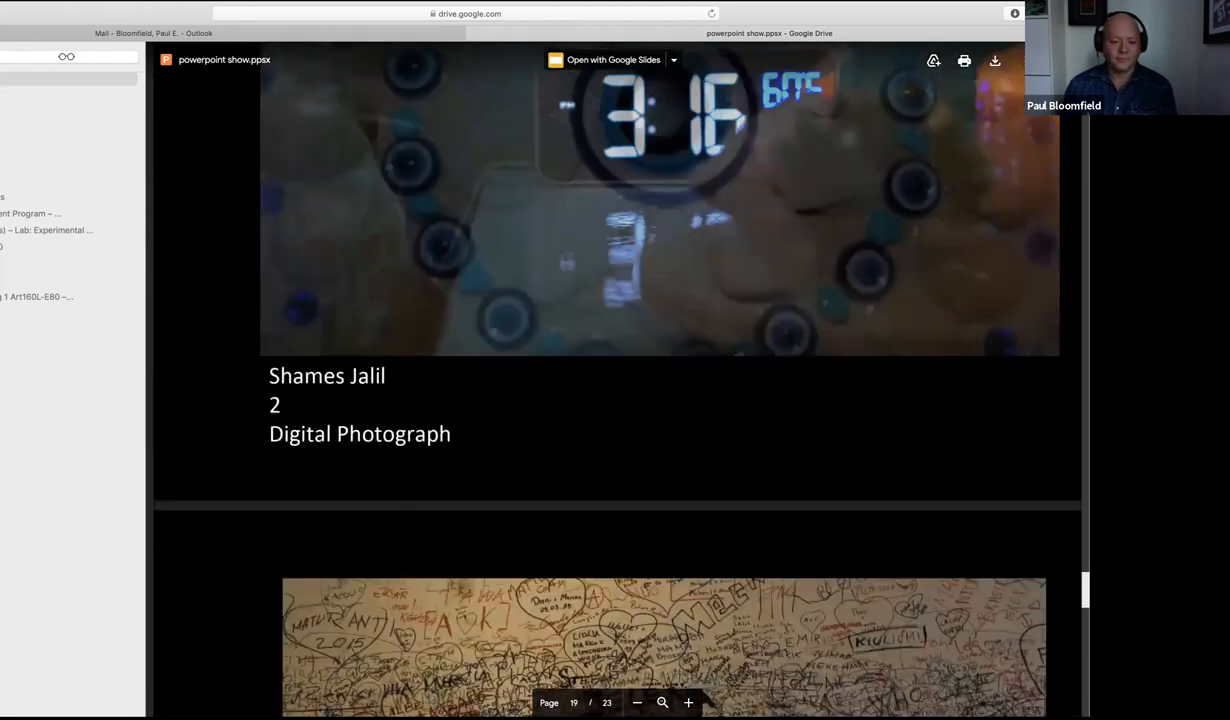
scroll("down", 3)
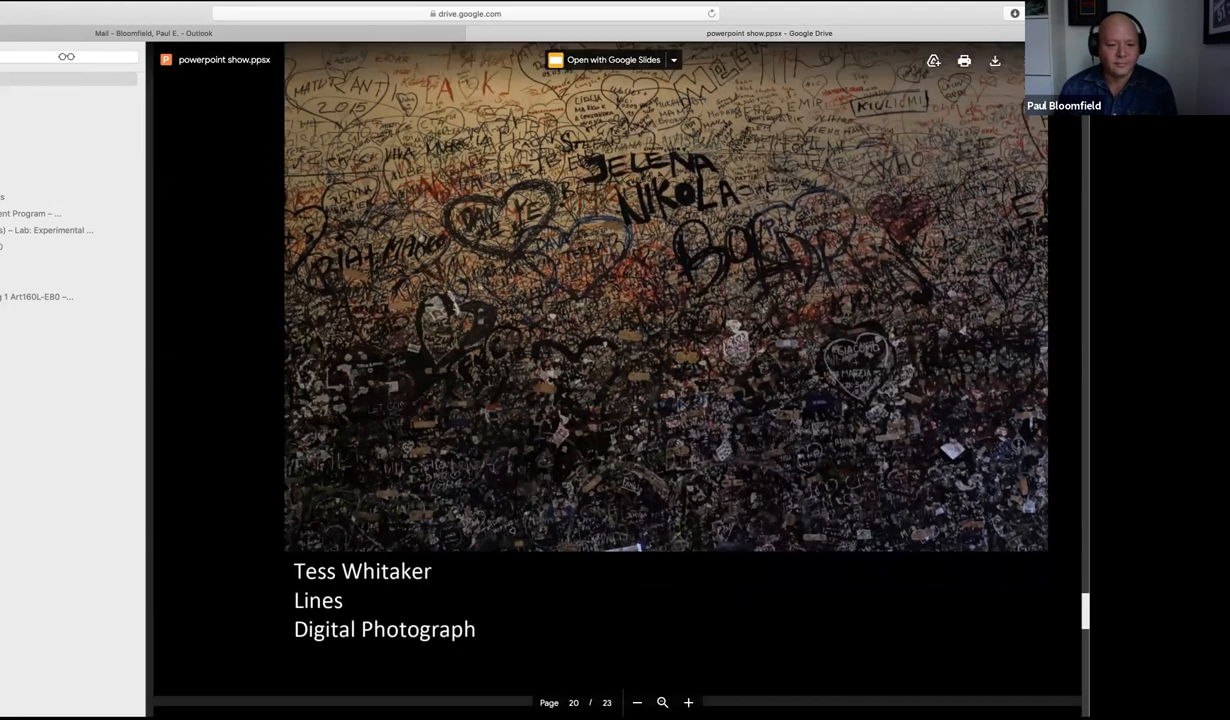
- Advance with the Right arrow to page 21, Tess Whitaker's rocky shoreline "Lines"
key("Right")
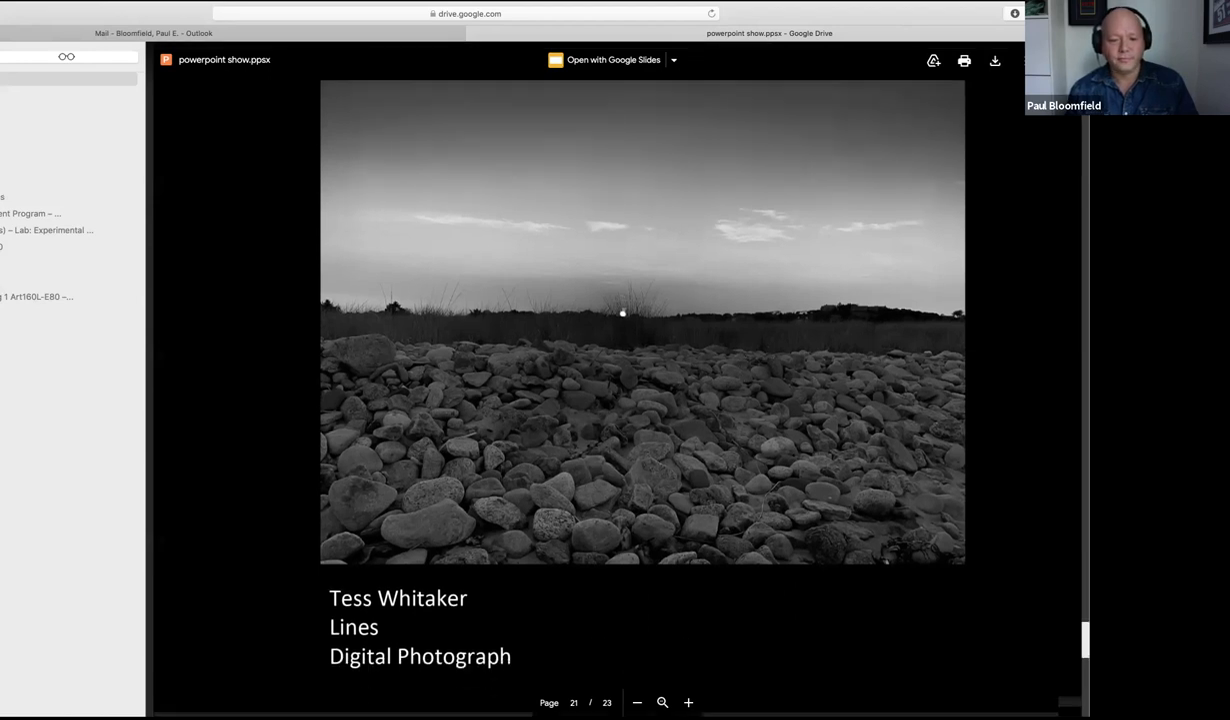
scroll("down", 3)
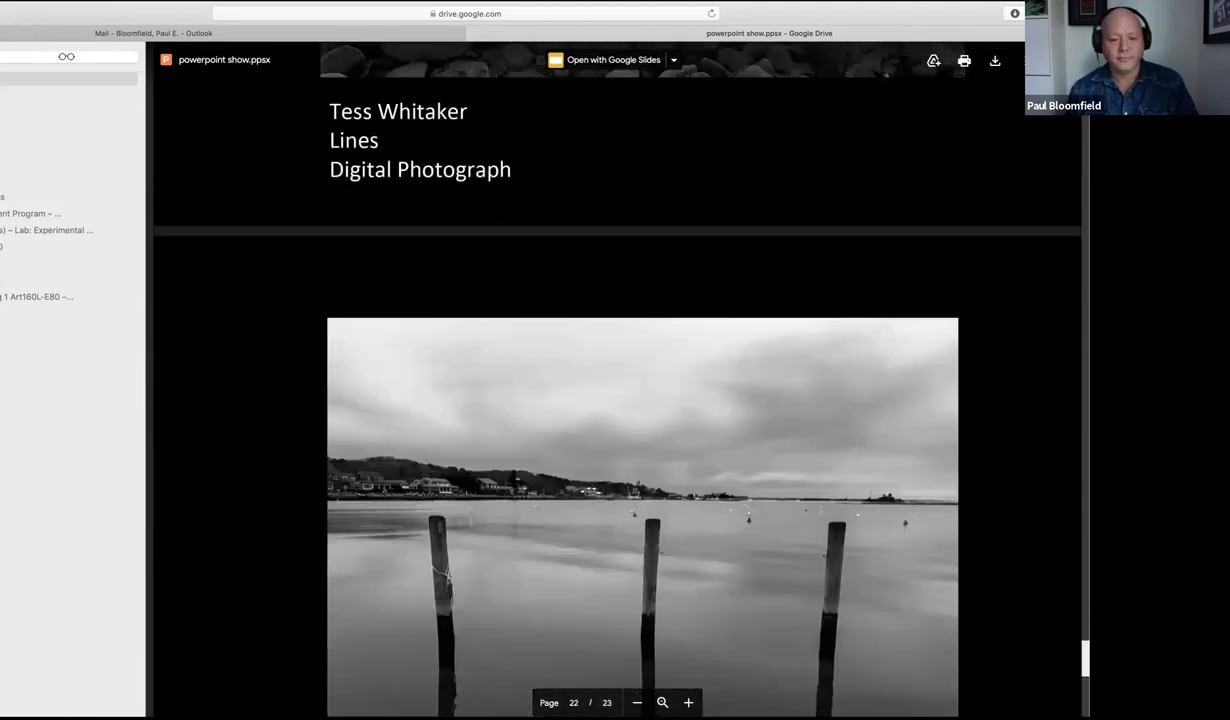
scroll("down", 3)
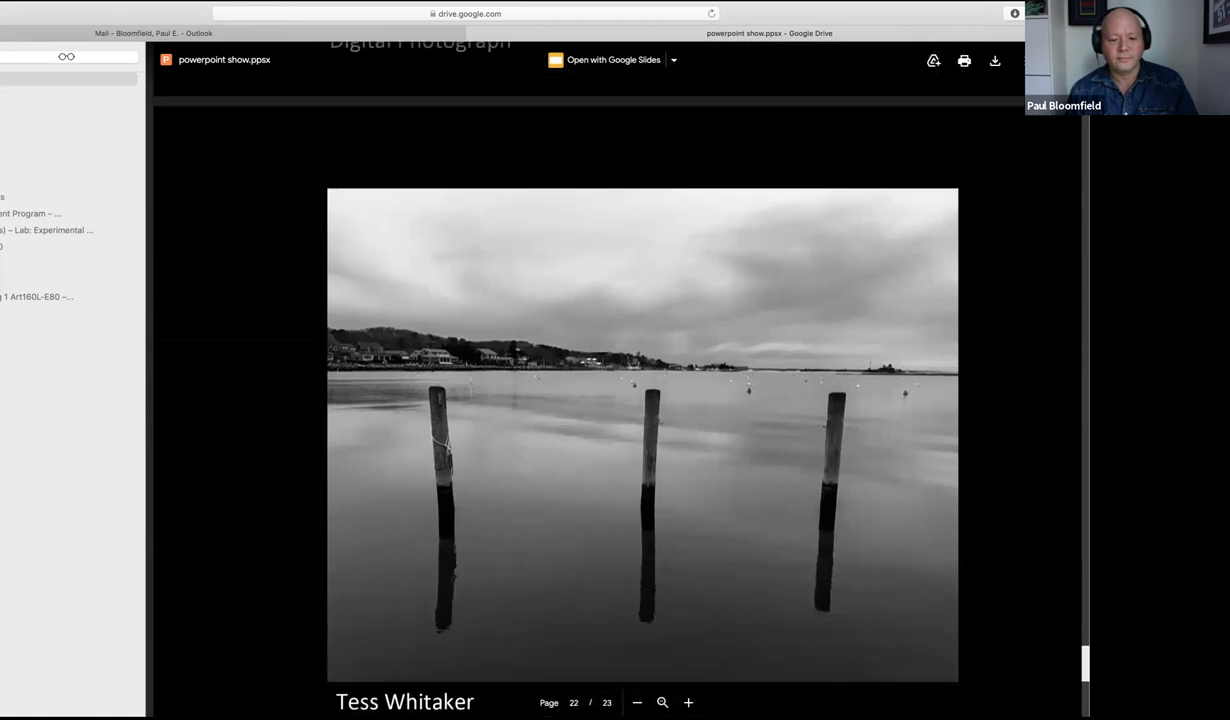
scroll("down", 3)
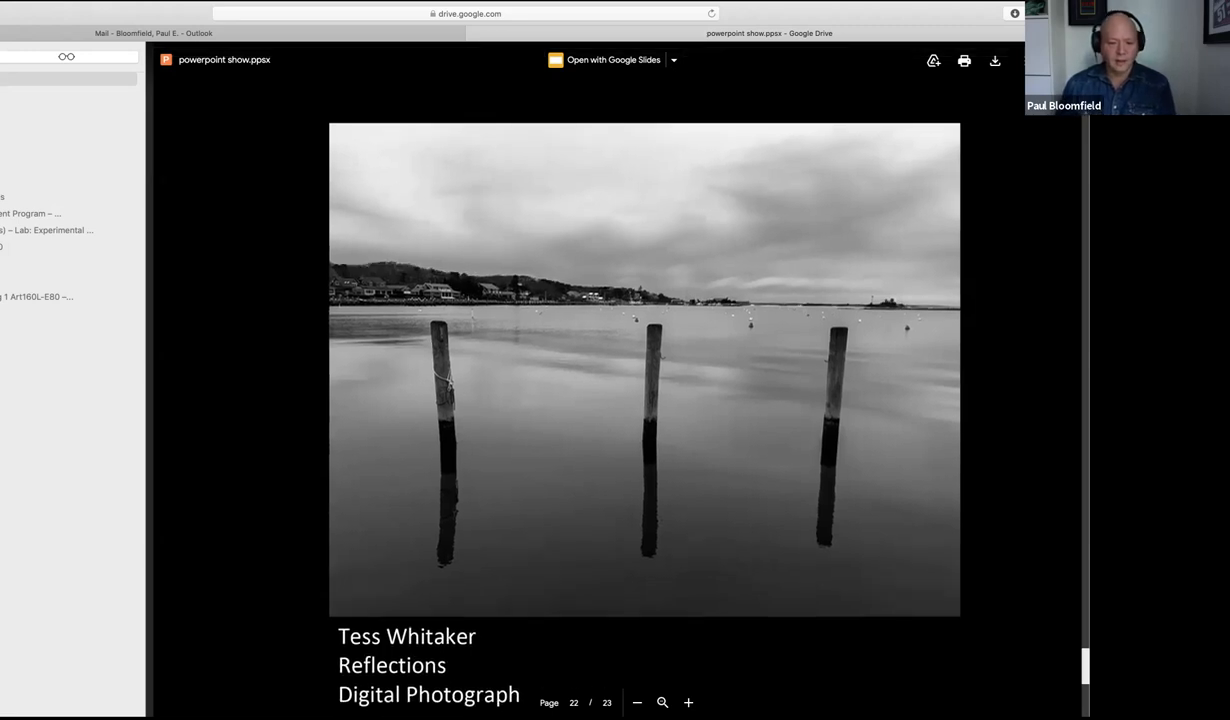
- Scroll past page 22 to the closing slide with the gallery director's thank-you note and link
scroll("down", 3)
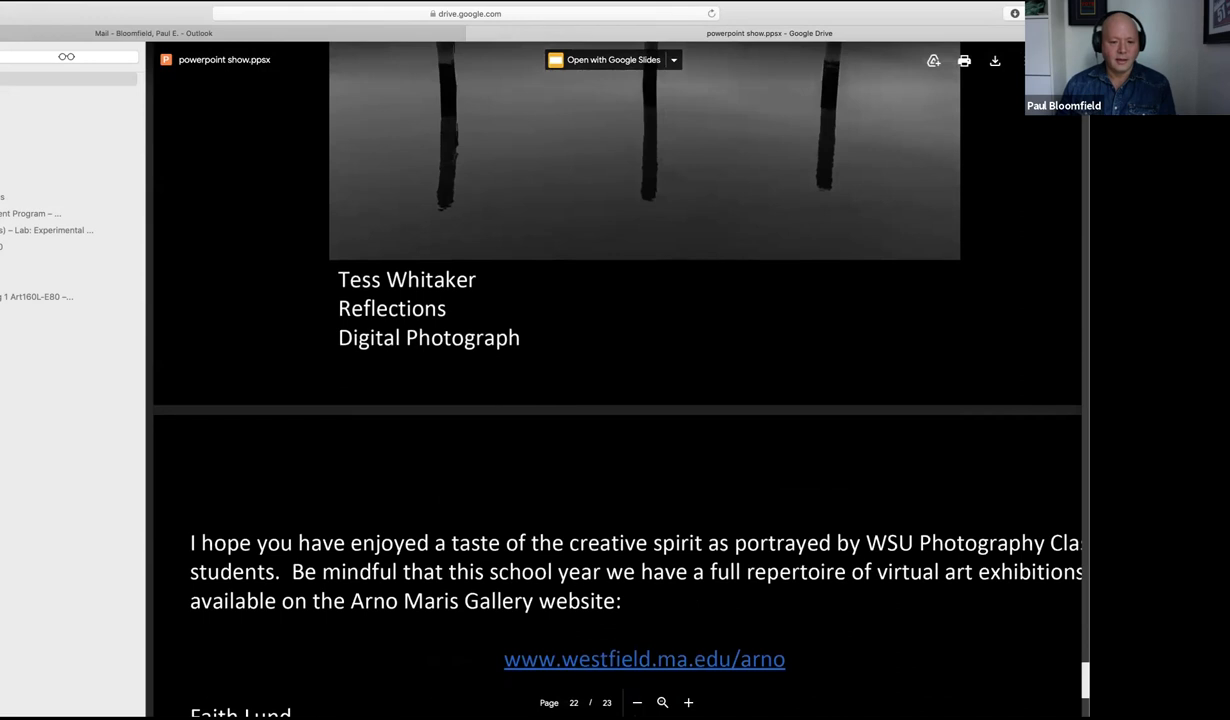
scroll("down", 3)
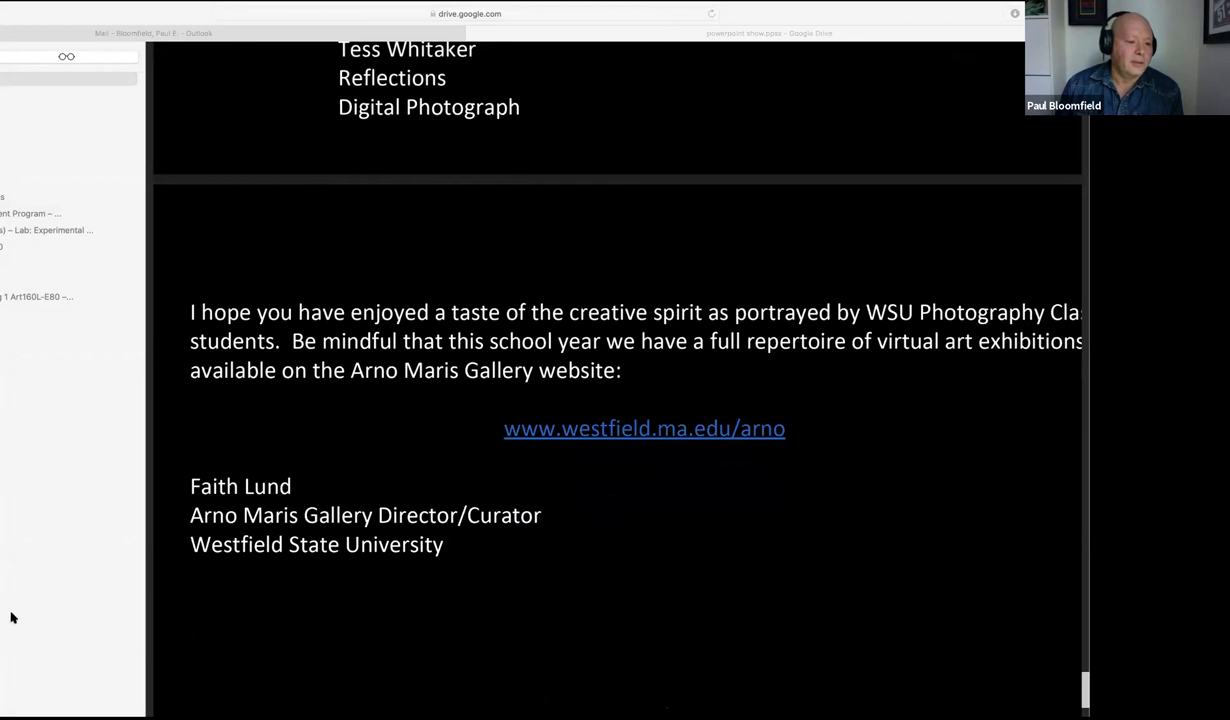
mouse_move(14, 592)
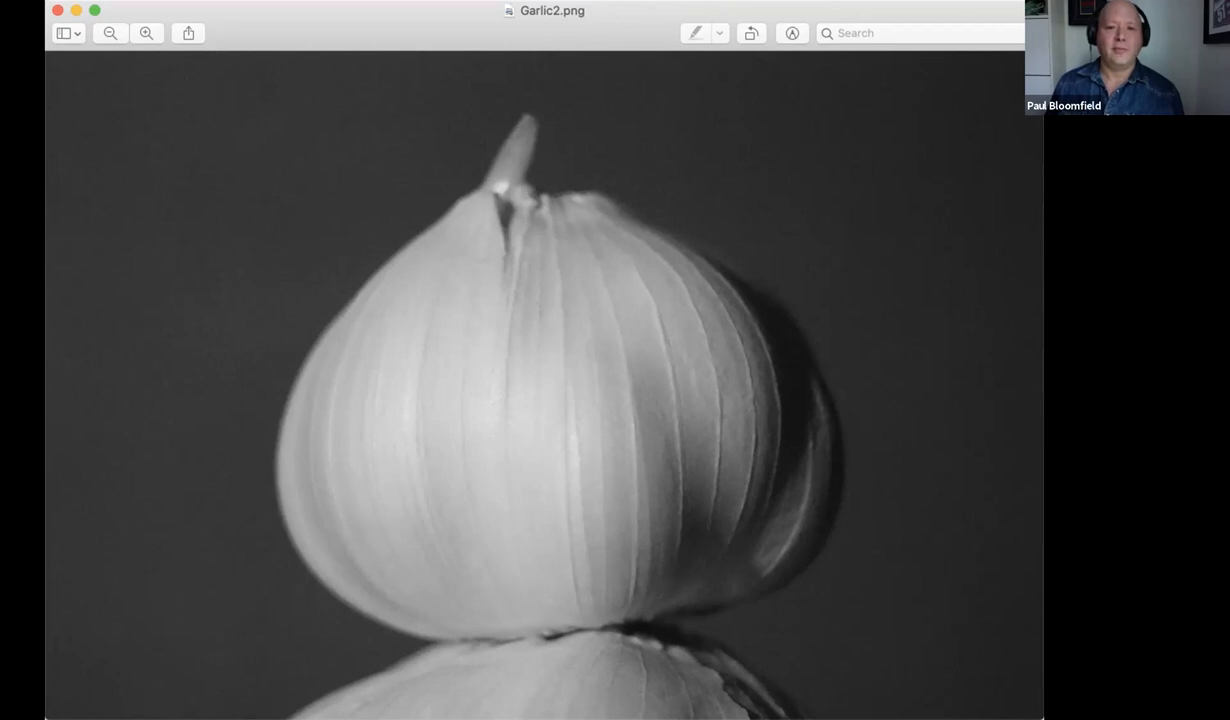
mouse_move(520, 364)
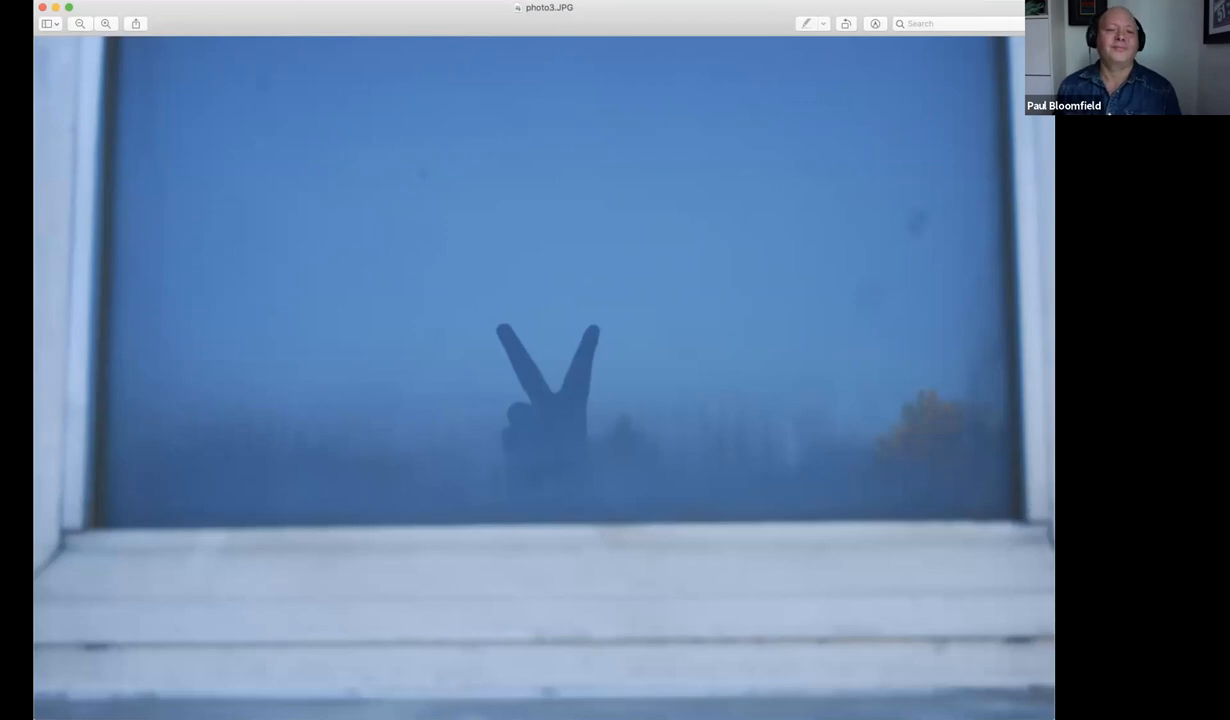
mouse_move(670, 44)
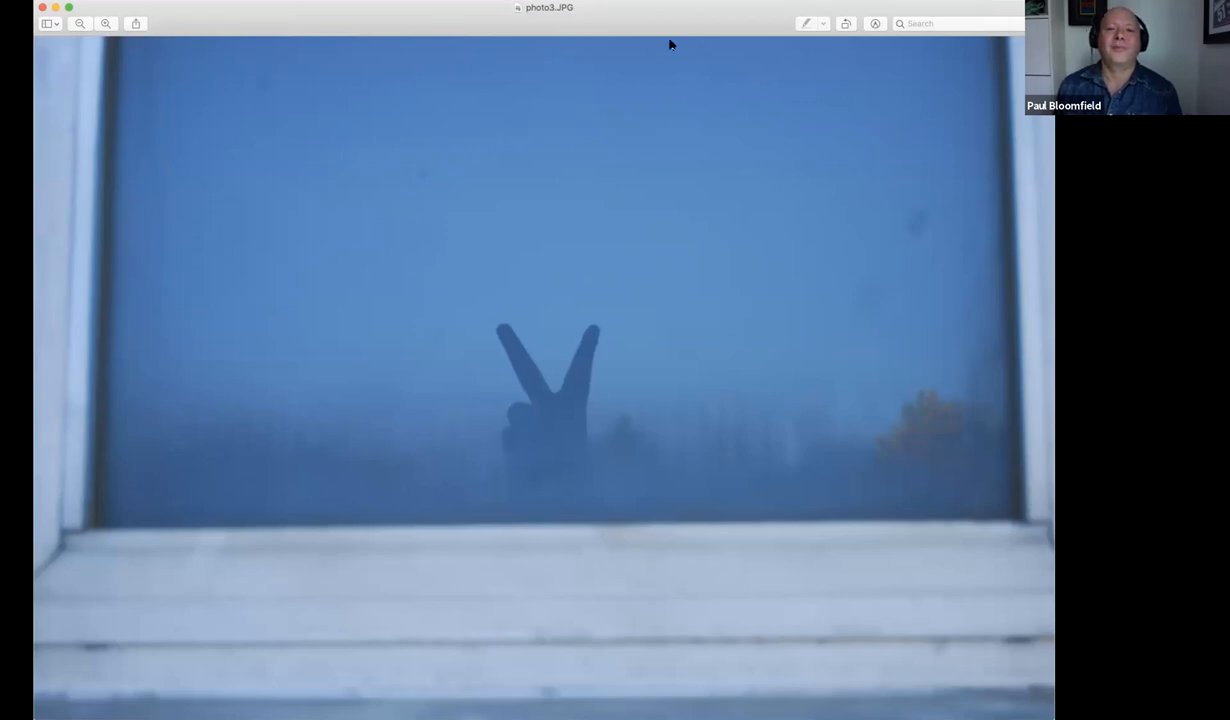
mouse_move(520, 350)
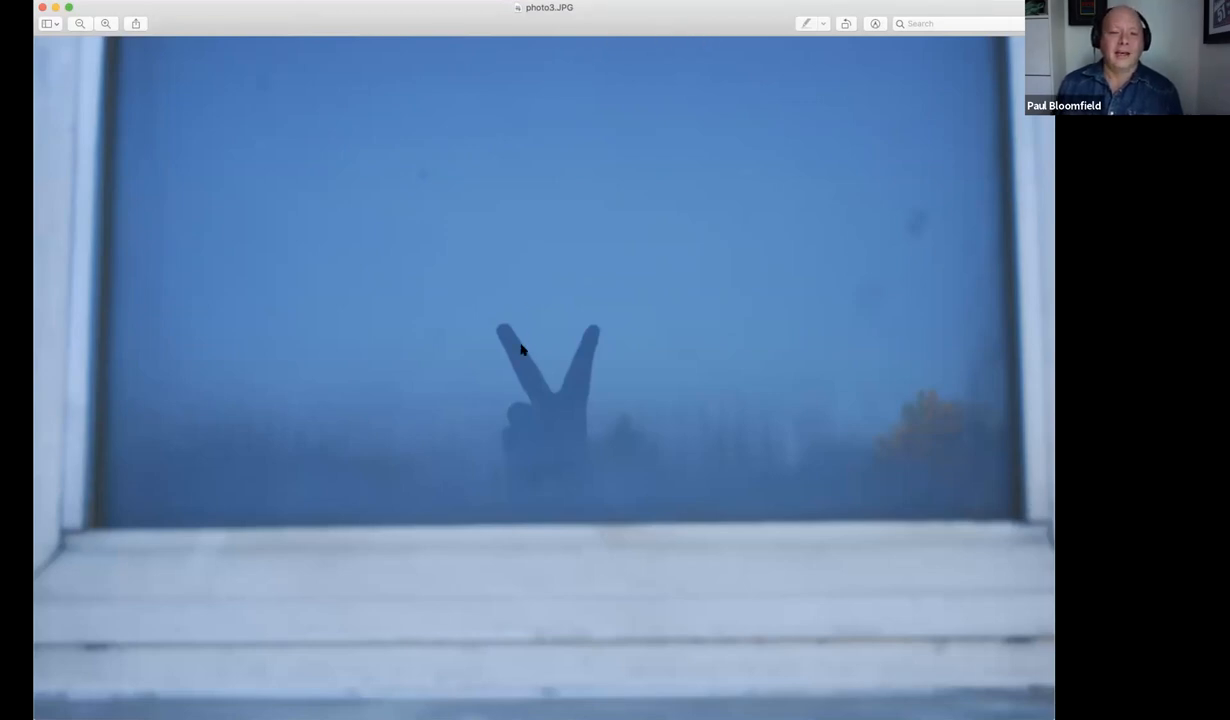
mouse_move(911, 564)
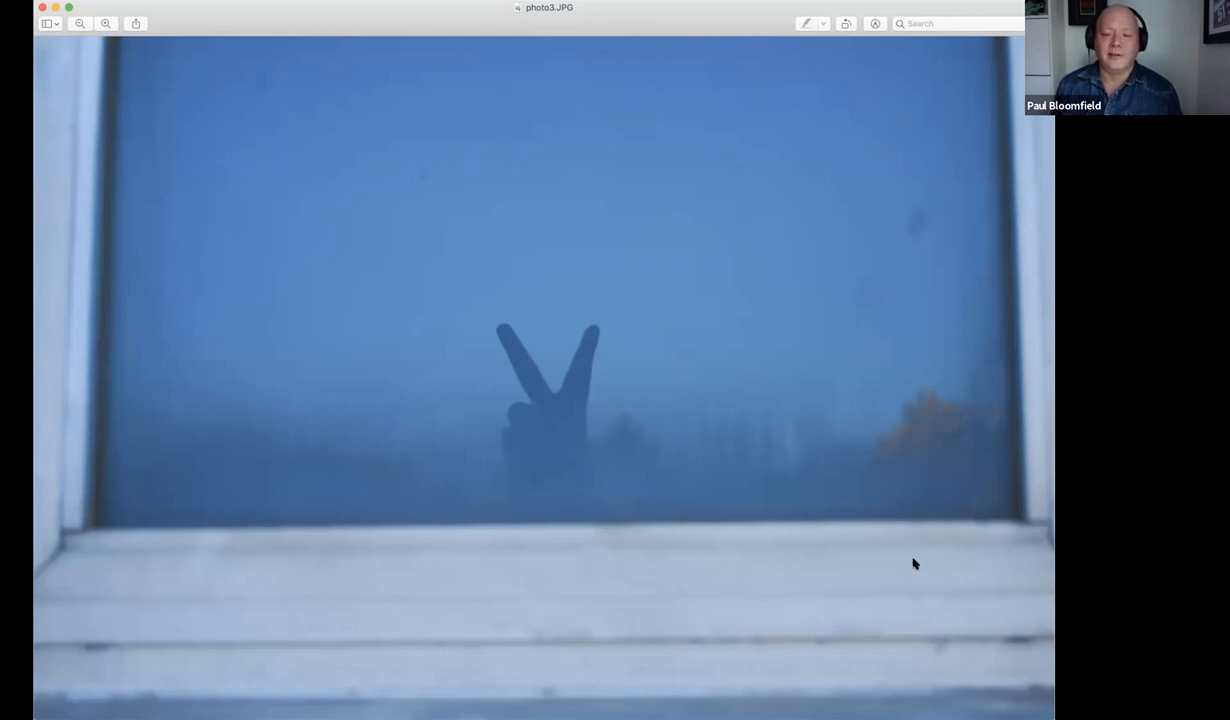